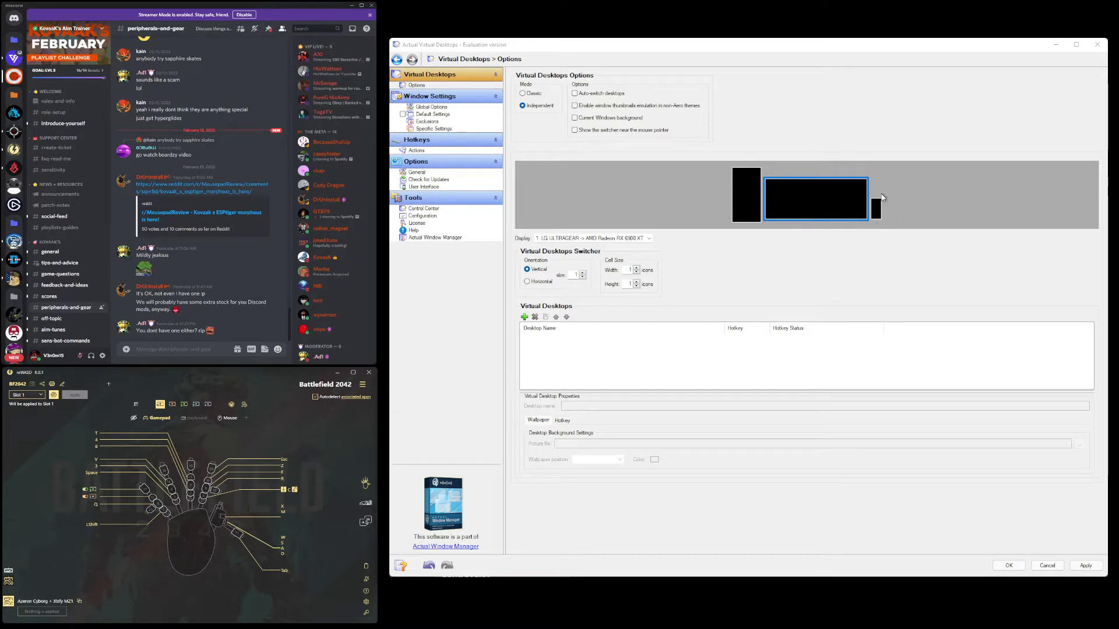
mouse_move(872, 211)
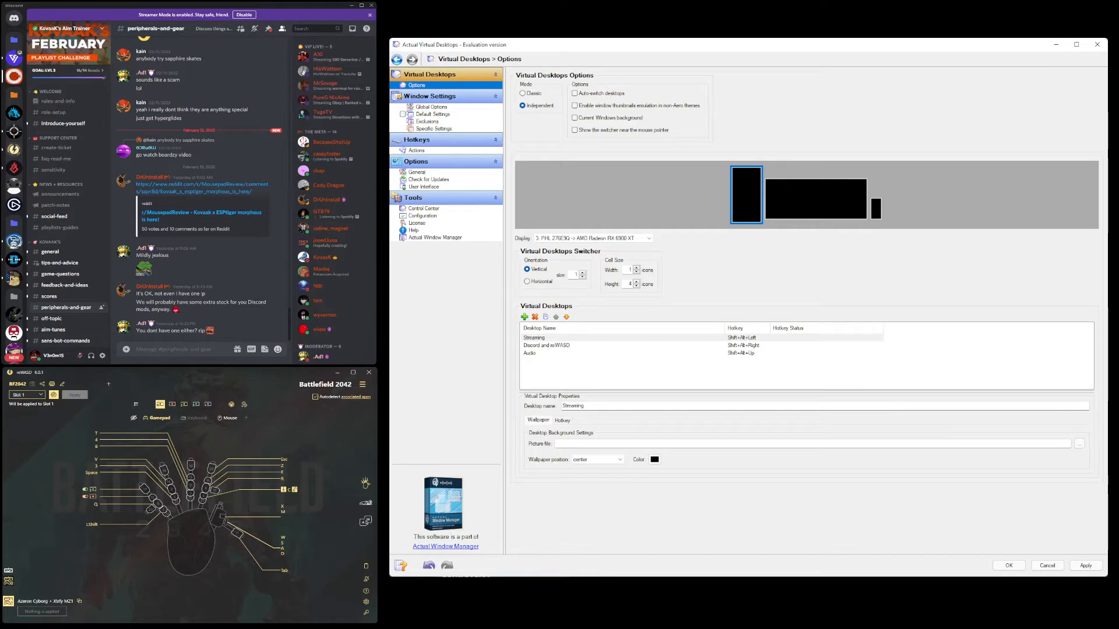
left_click(416, 85)
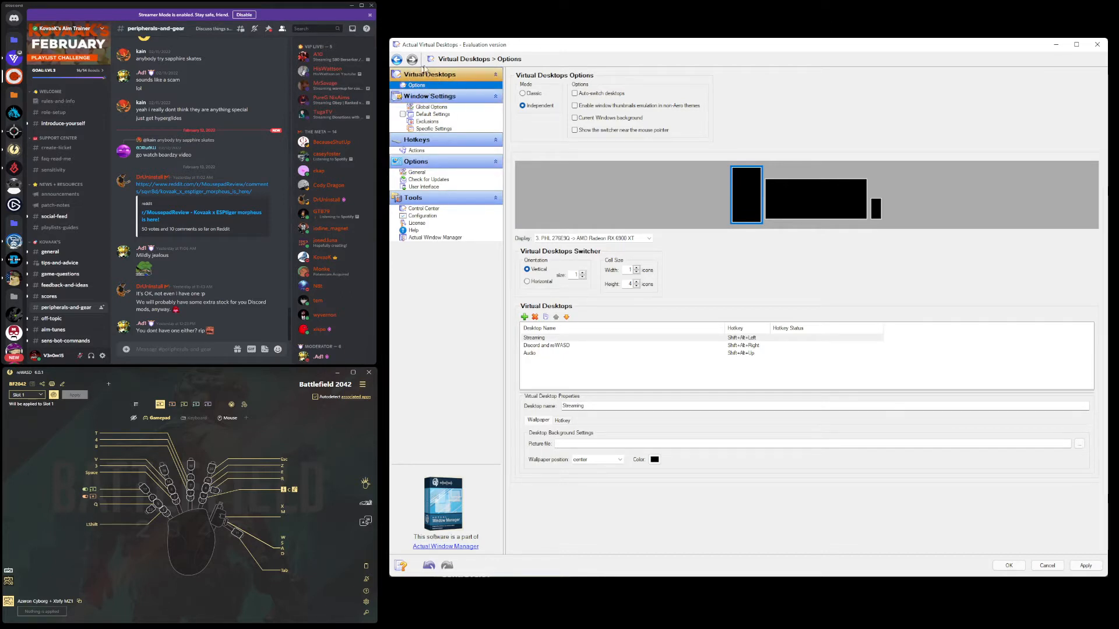
left_click(524, 106)
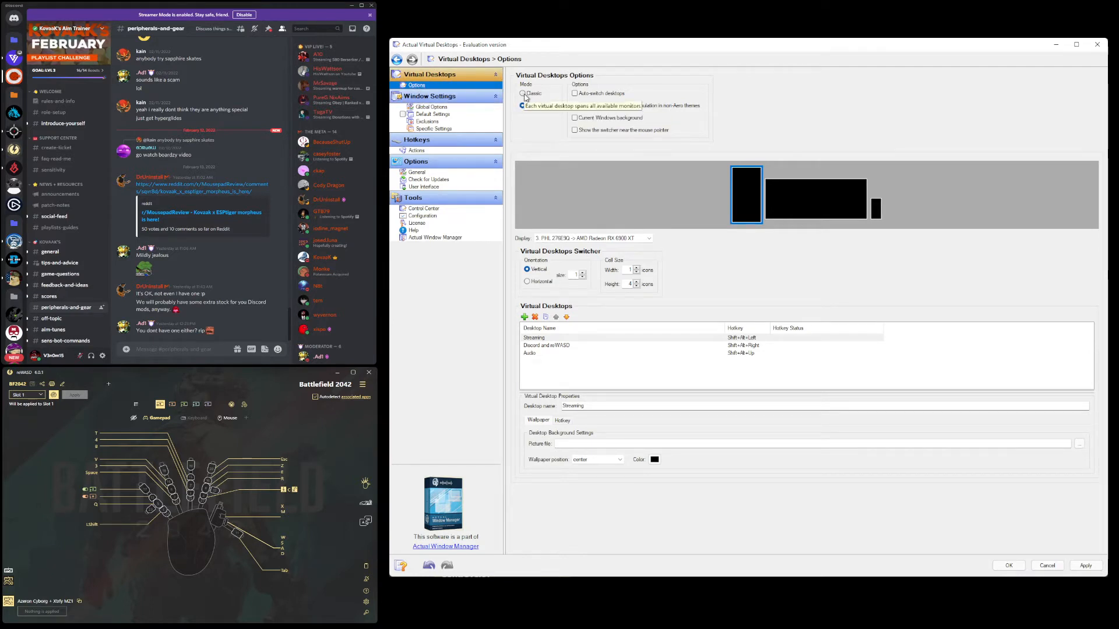
left_click(525, 106)
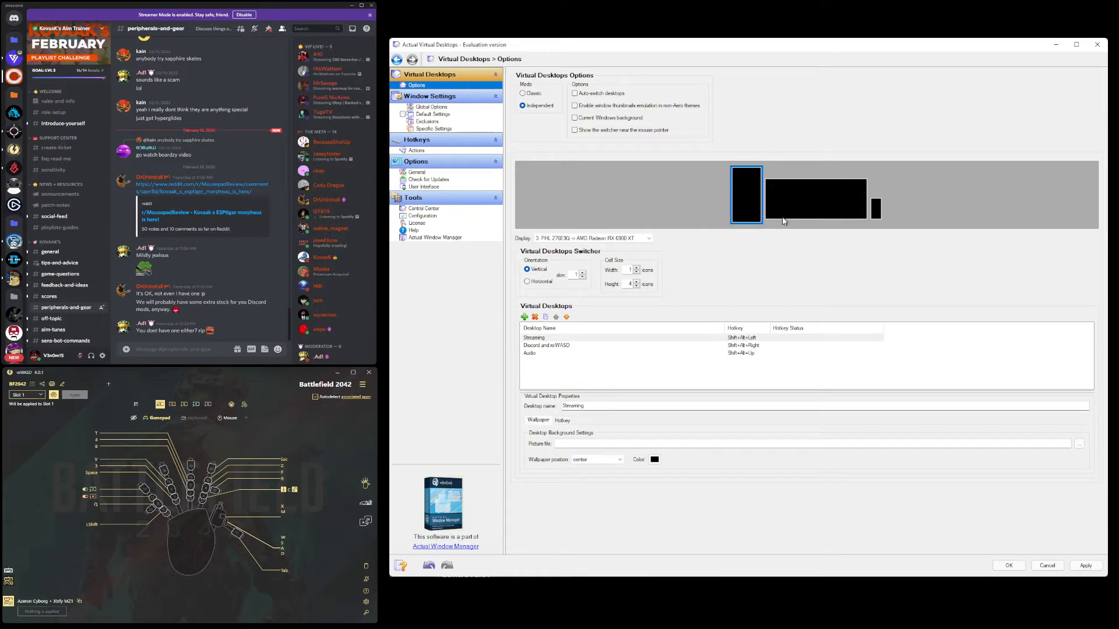
mouse_move(552, 118)
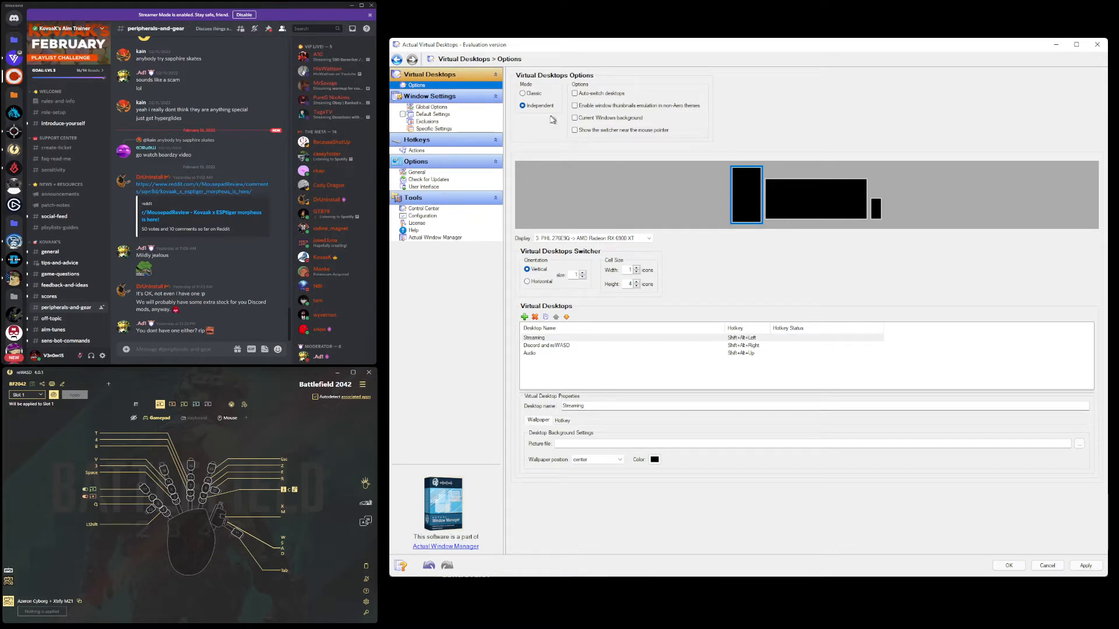
mouse_move(768, 214)
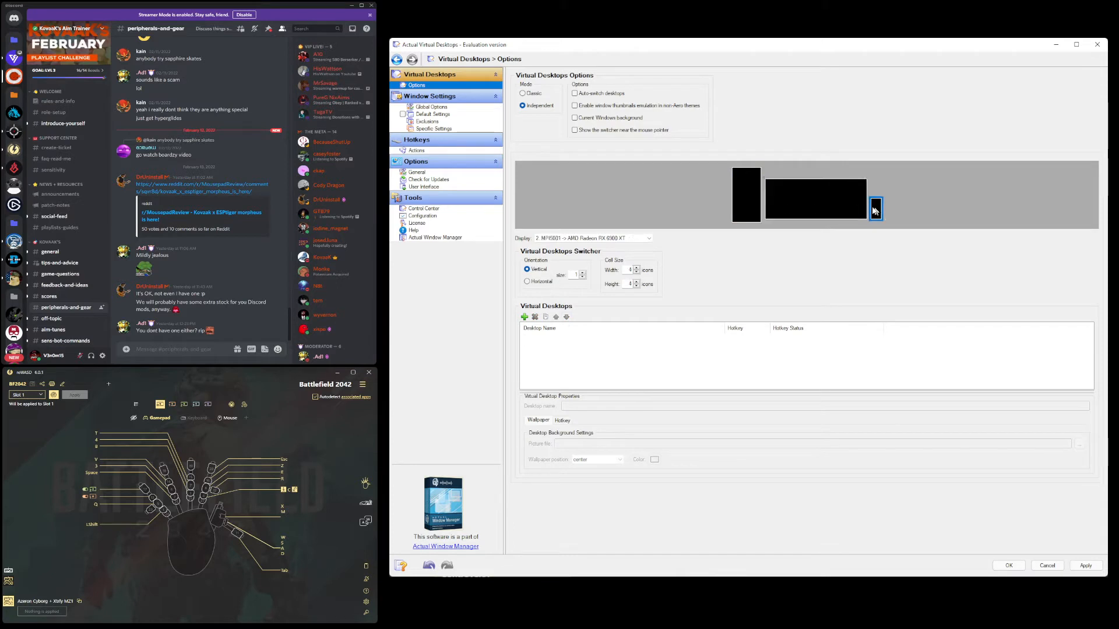
left_click(814, 198)
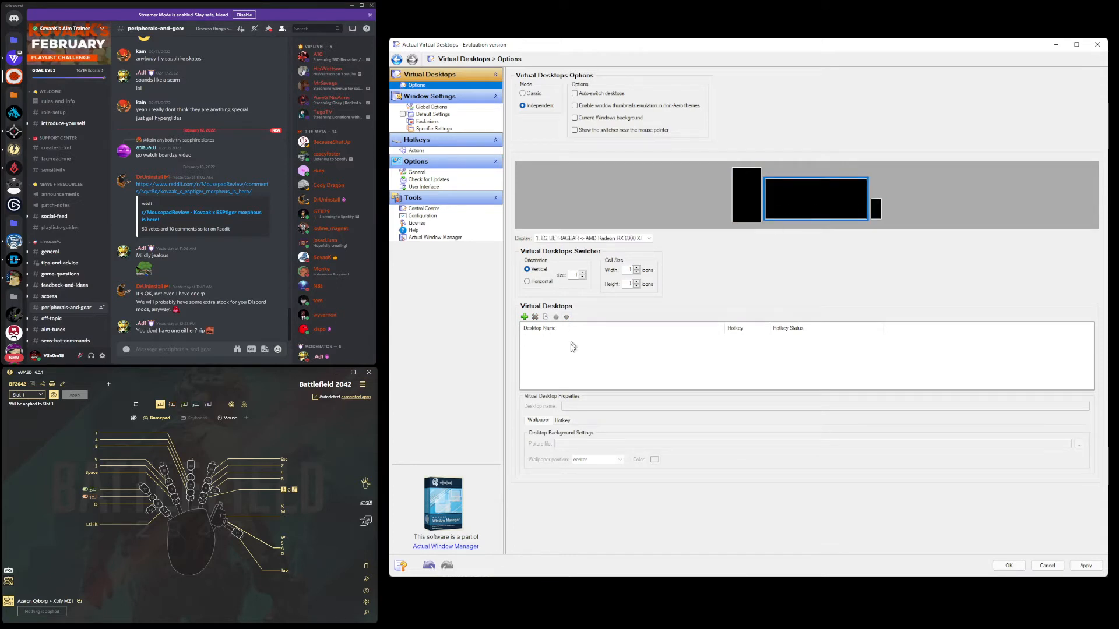
mouse_move(670, 345)
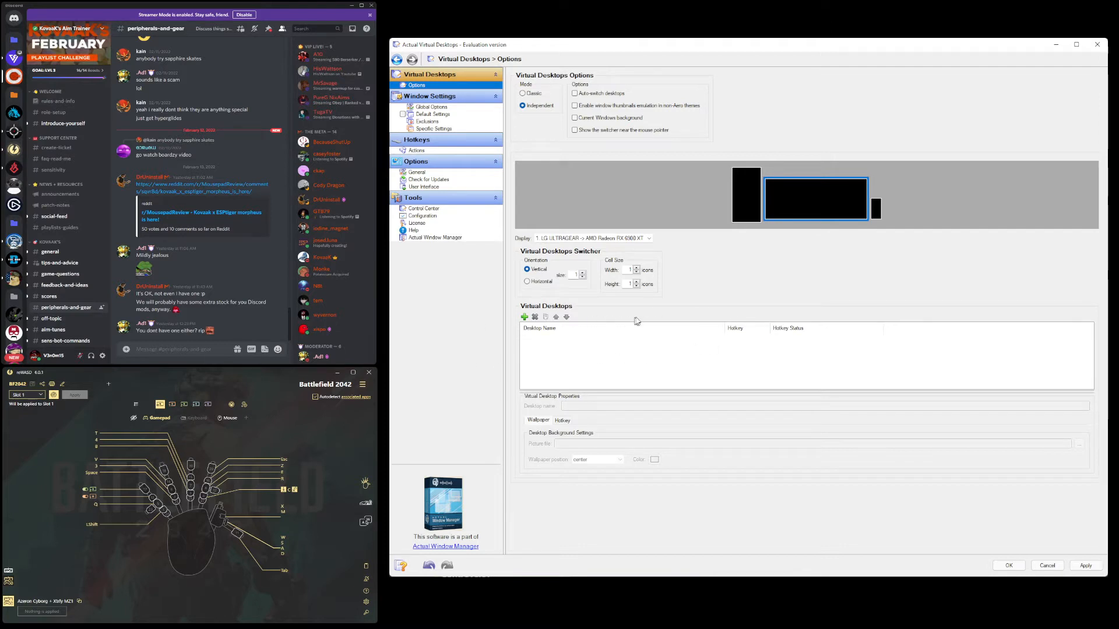
mouse_move(630, 333)
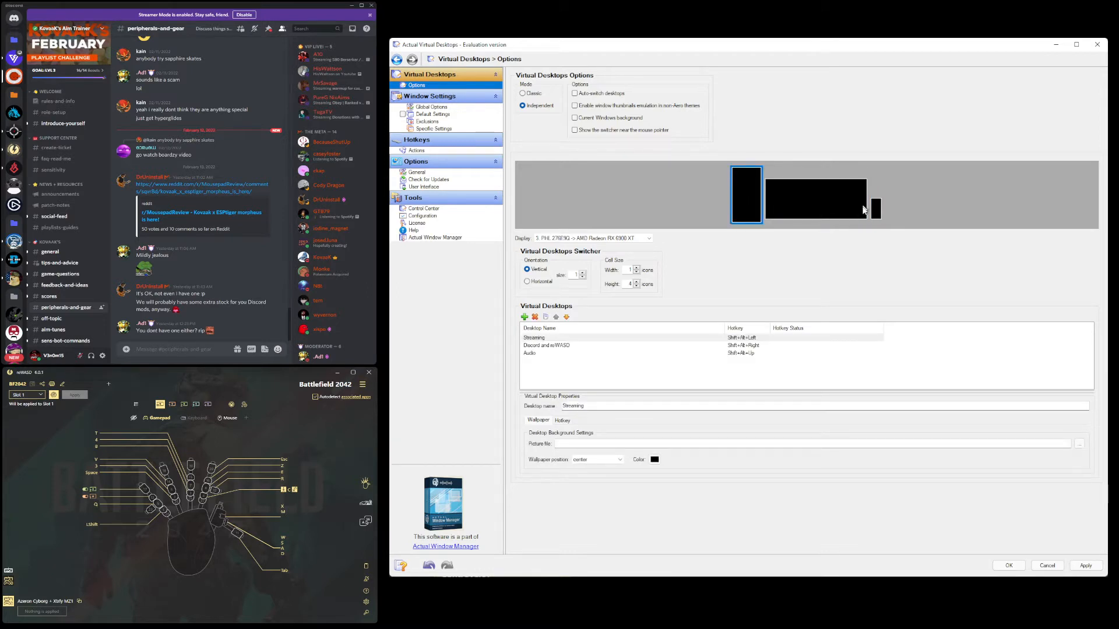
mouse_move(757, 239)
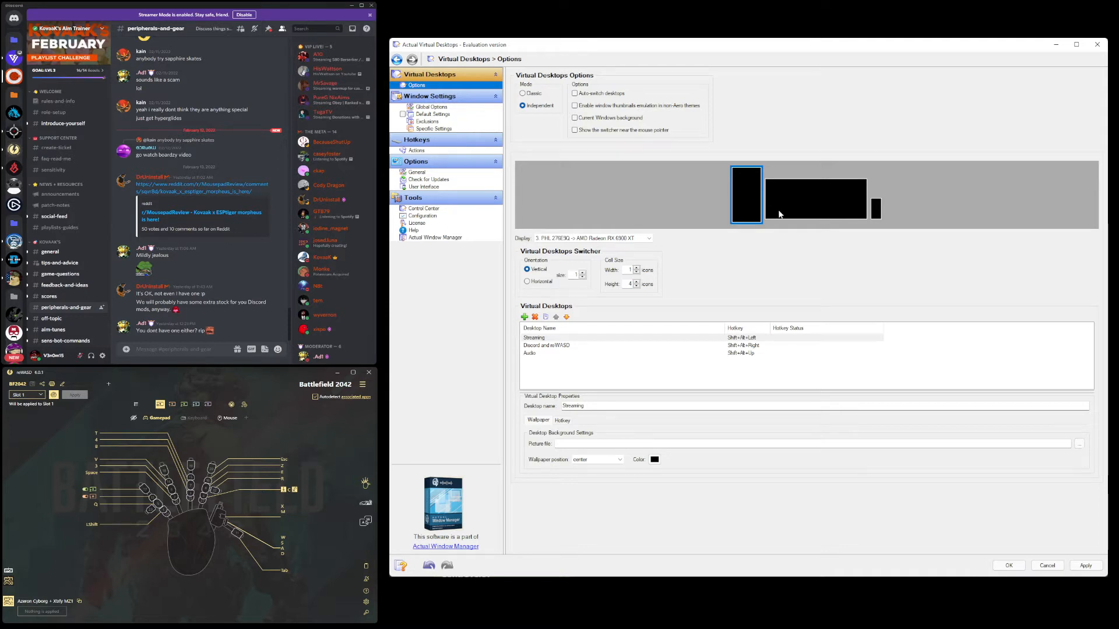
mouse_move(769, 217)
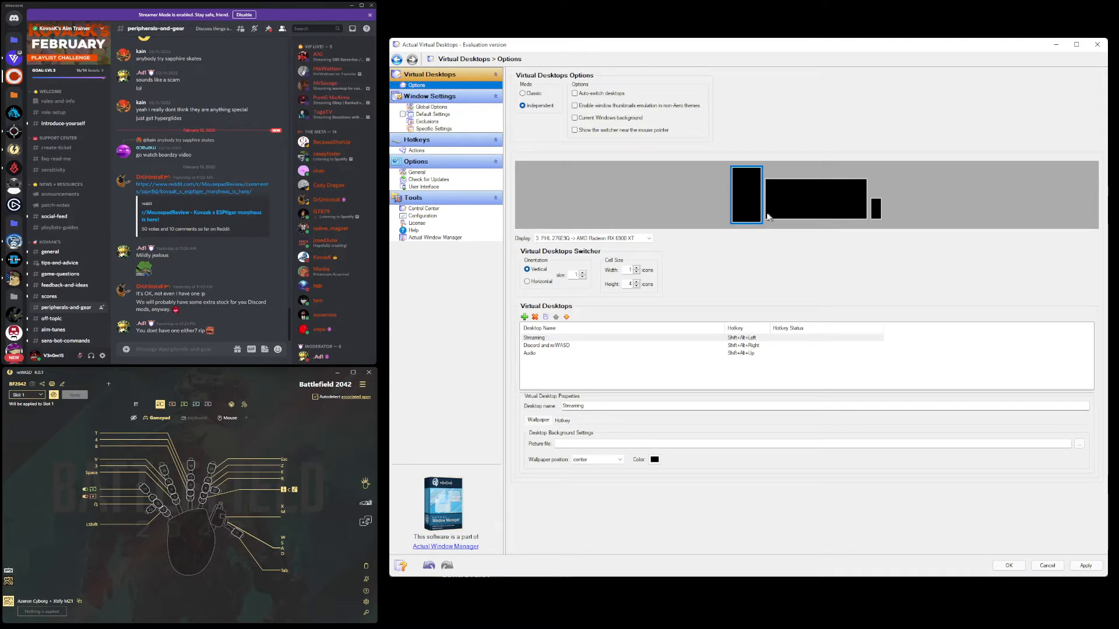
mouse_move(753, 193)
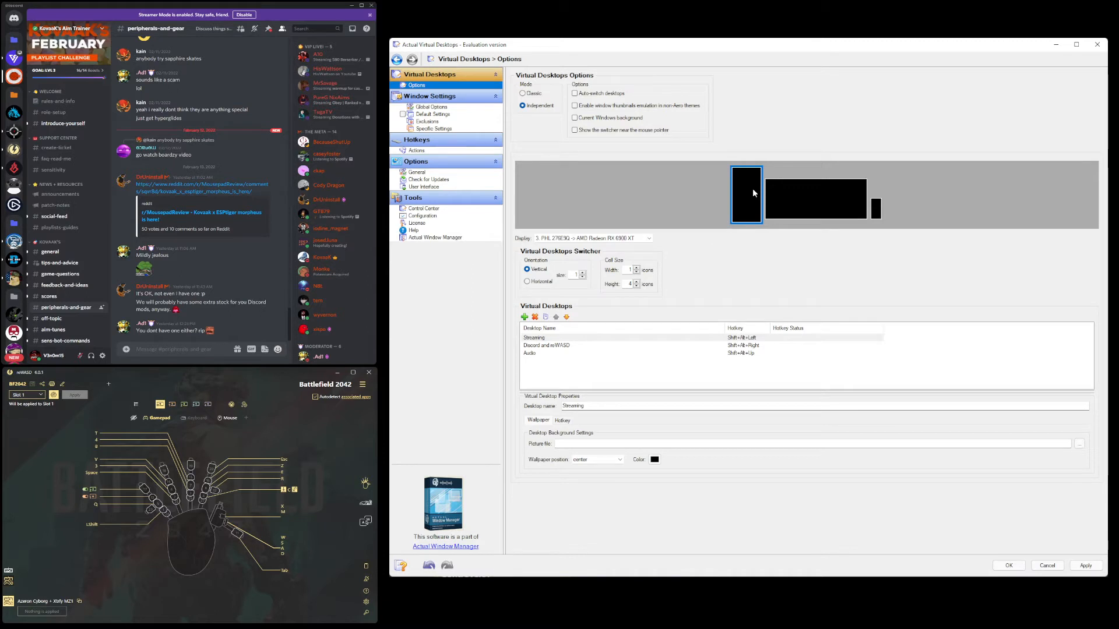
mouse_move(769, 194)
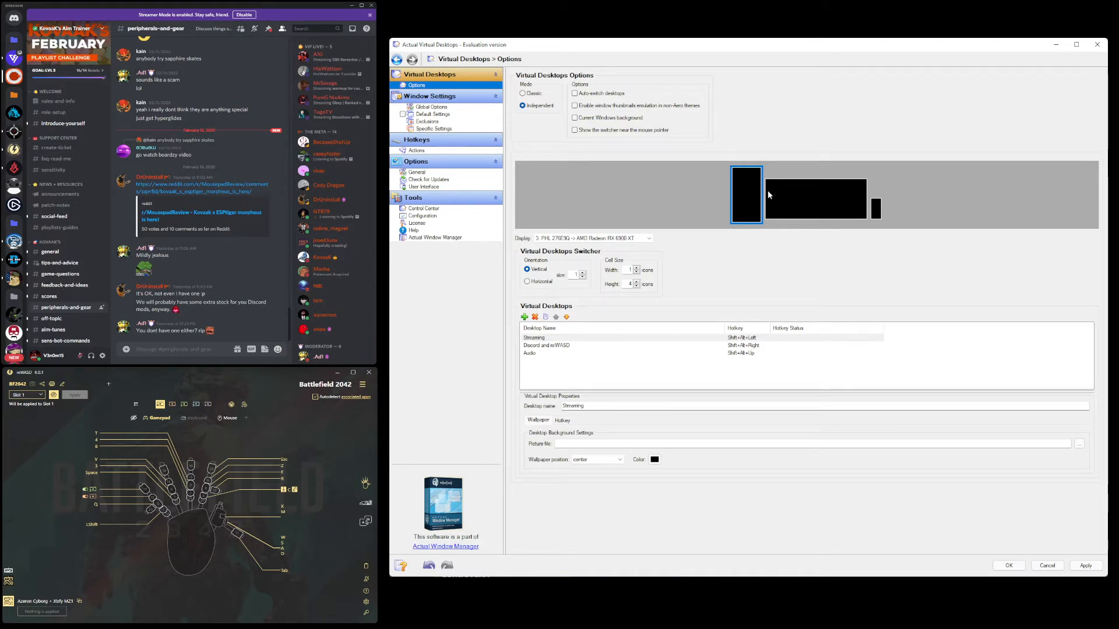
mouse_move(753, 194)
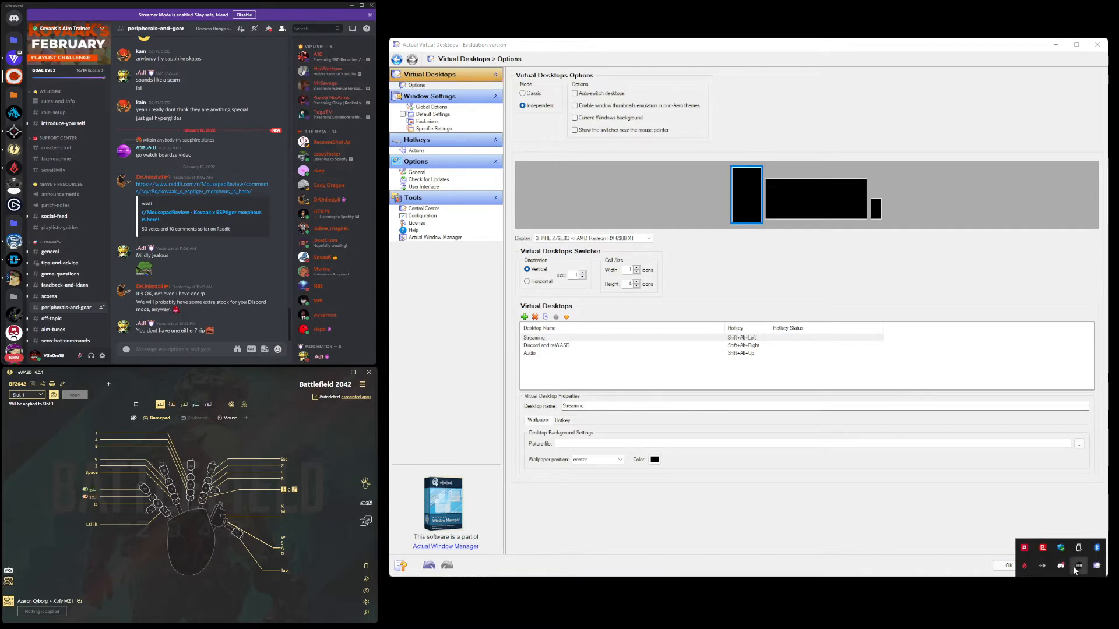
left_click(1078, 565)
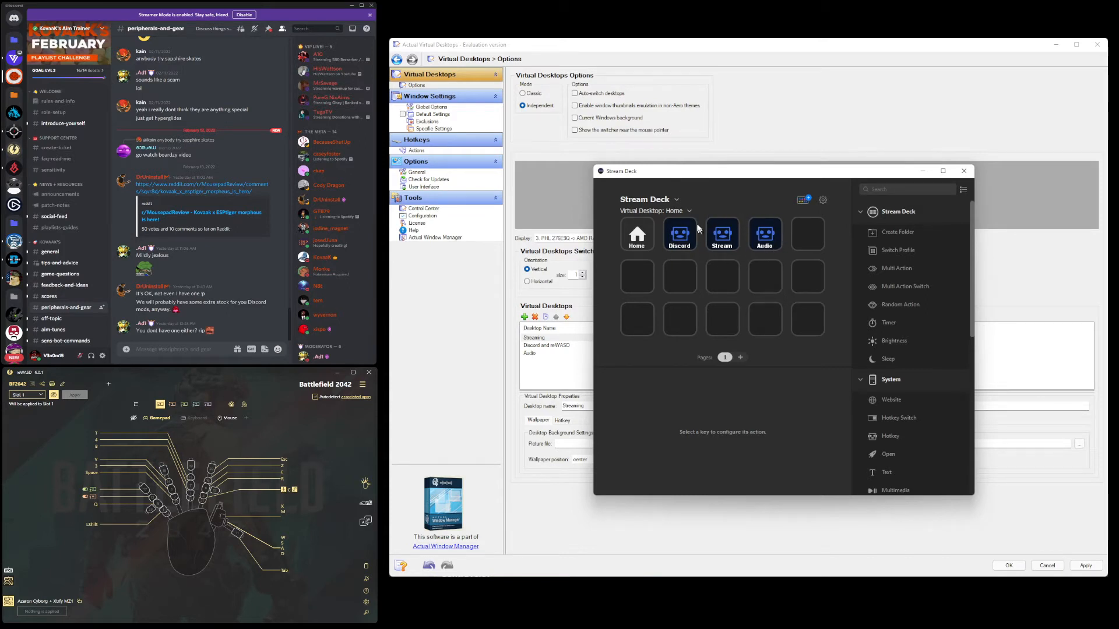
mouse_move(662, 233)
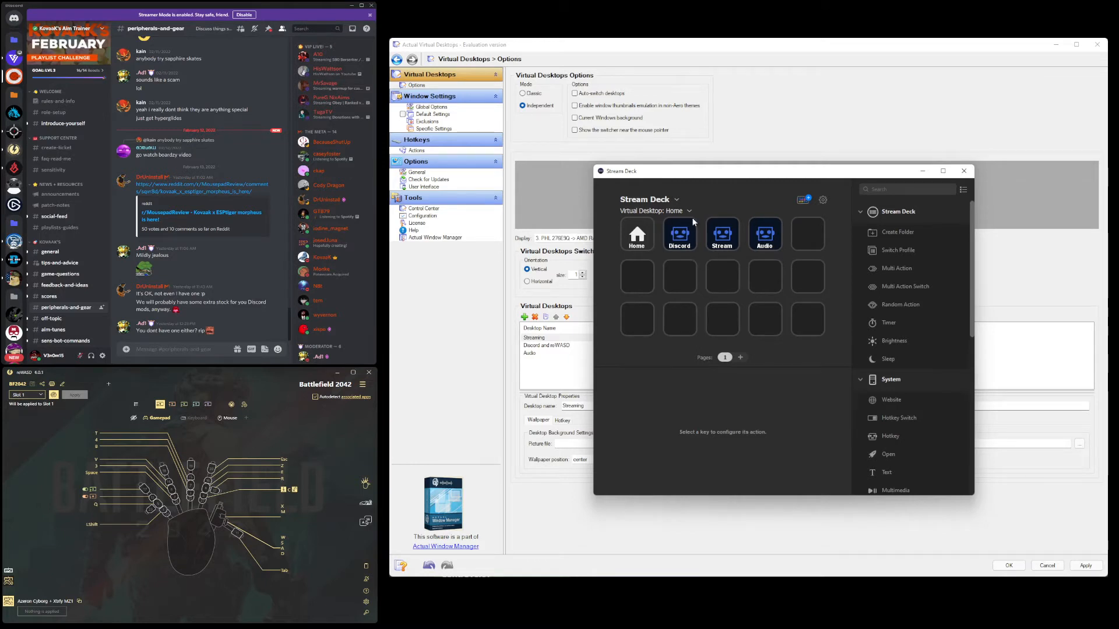
mouse_move(966, 159)
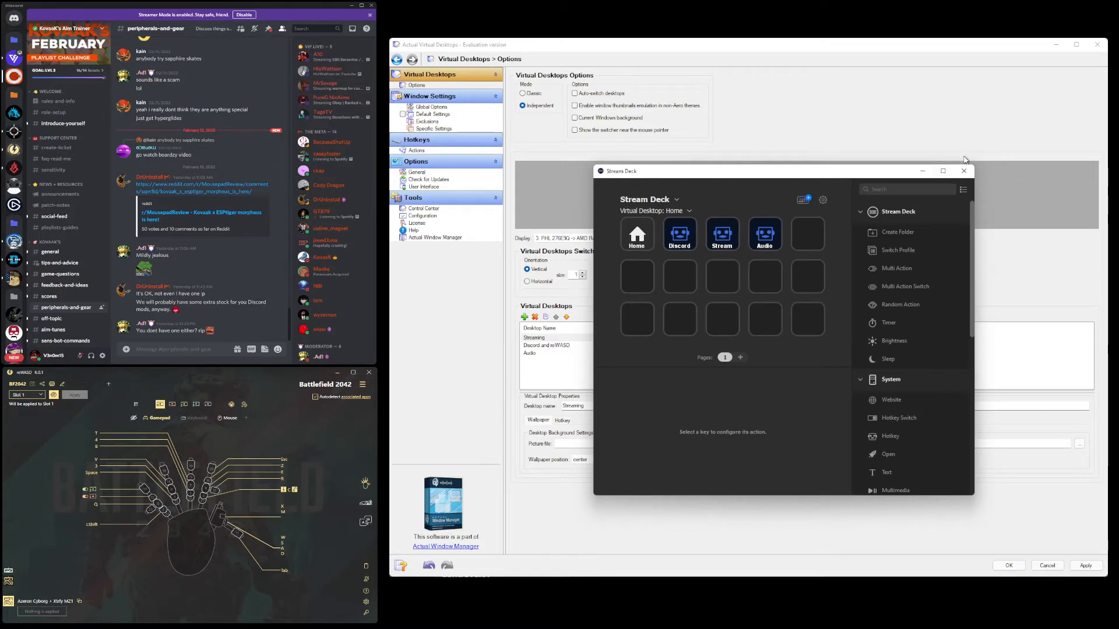
left_click(963, 171)
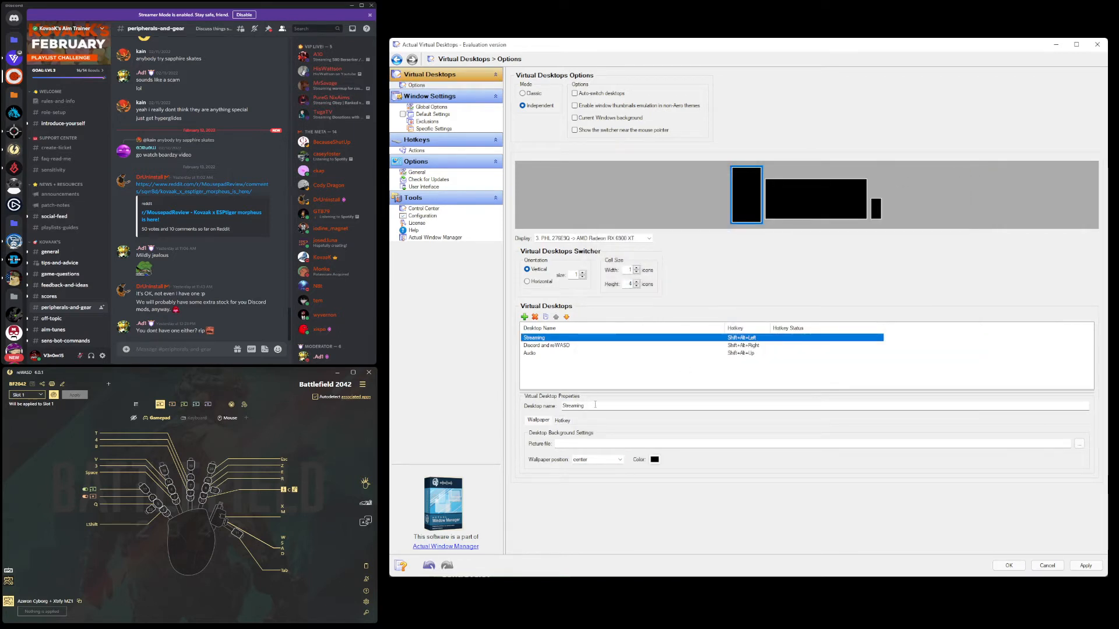
Inspect the Shift+Alt hotkeys assigned to the Streaming, Discord and Audio desktops.
left_click(562, 420)
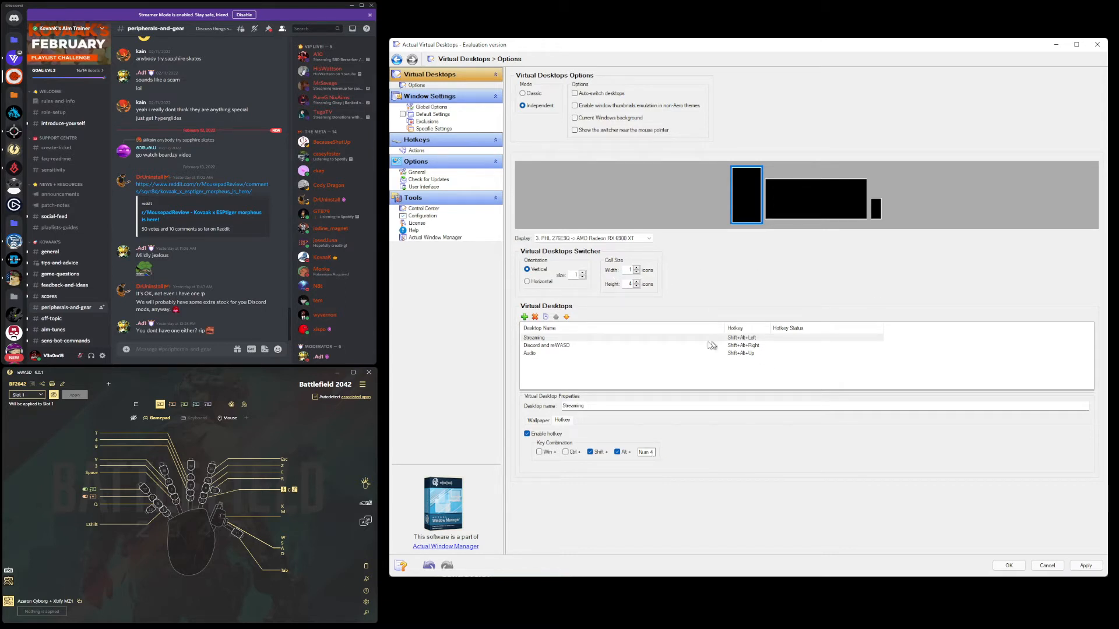
left_click(546, 346)
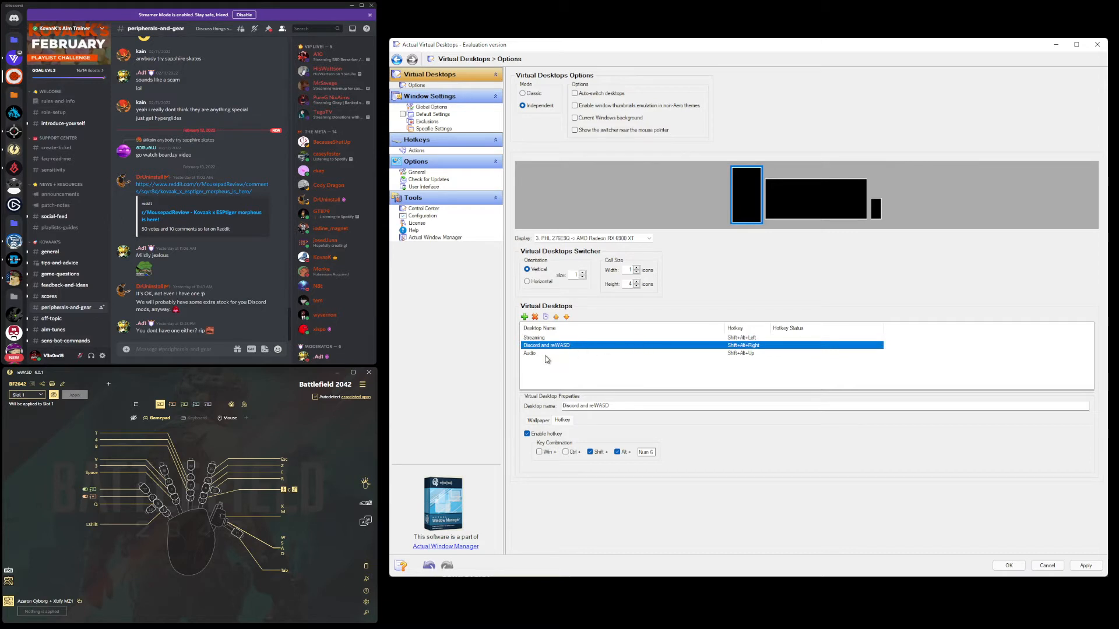
left_click(531, 352)
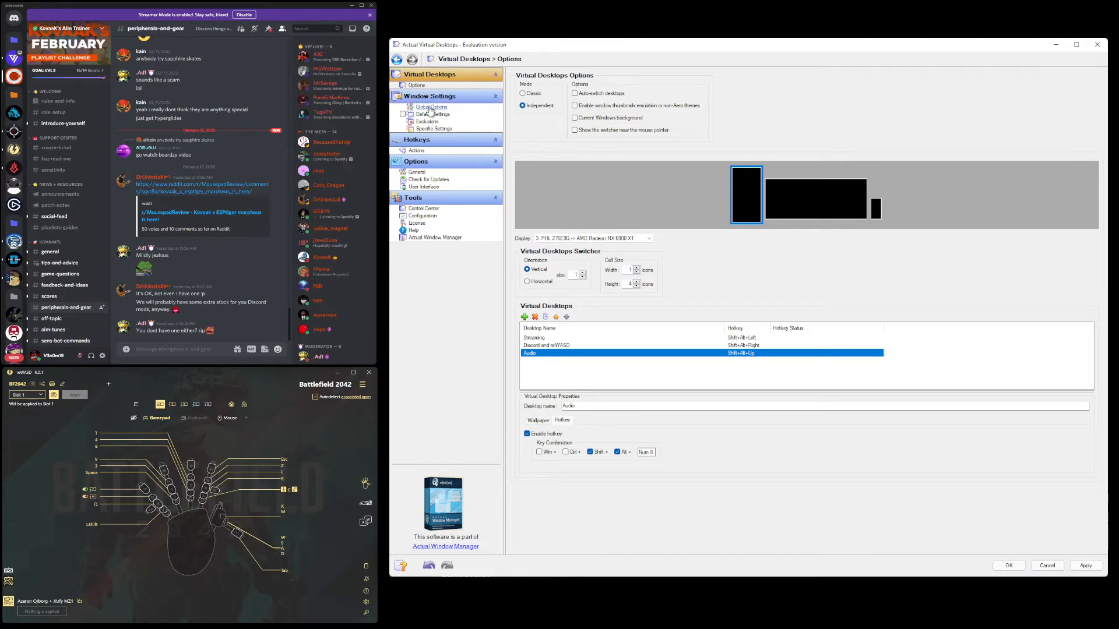
Browse the Global and Default window settings, then scroll through the Exclusions list of excluded windows.
left_click(431, 106)
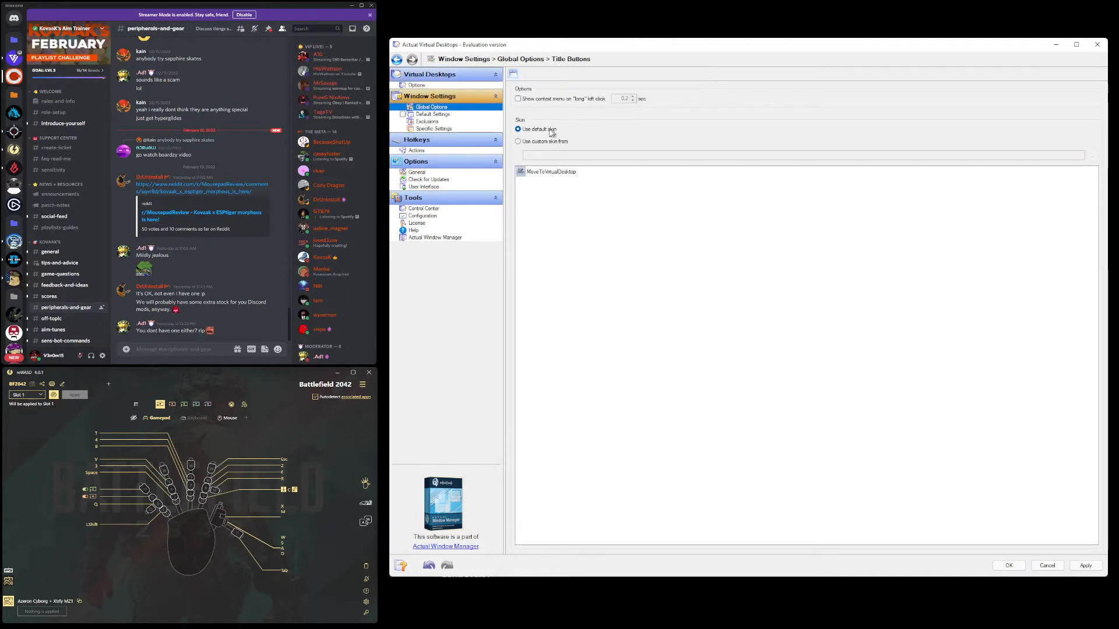
left_click(433, 115)
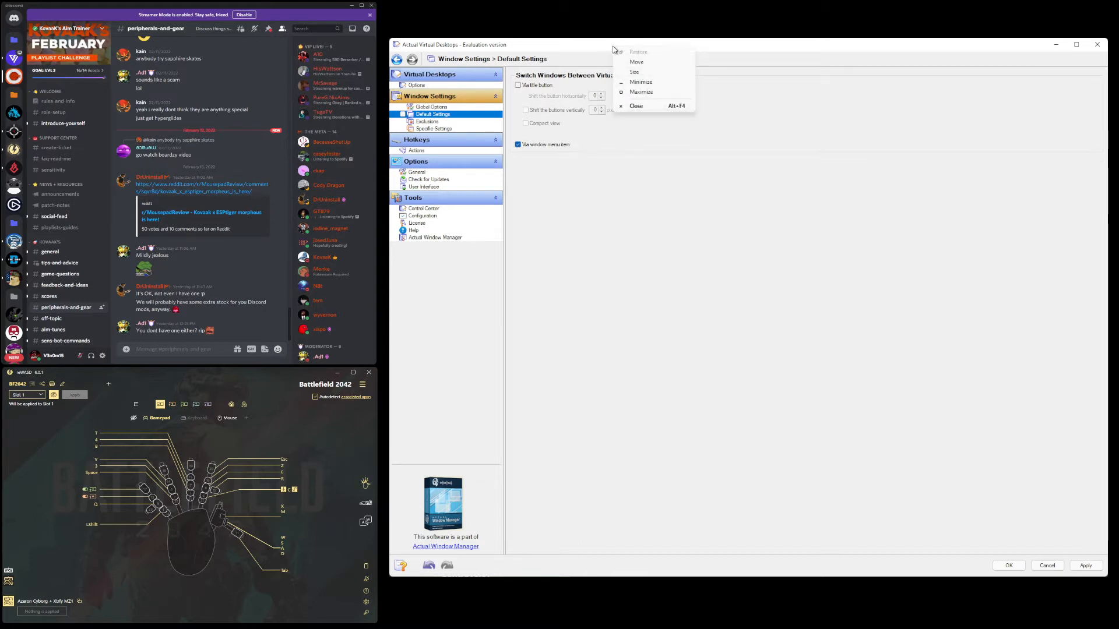
mouse_move(638, 71)
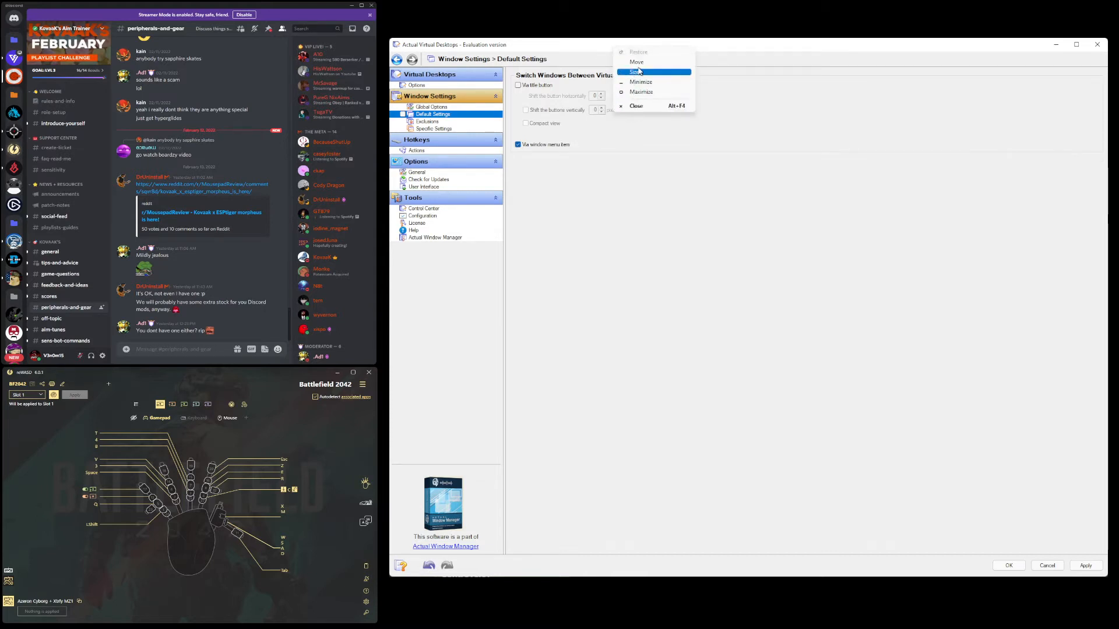
mouse_move(660, 102)
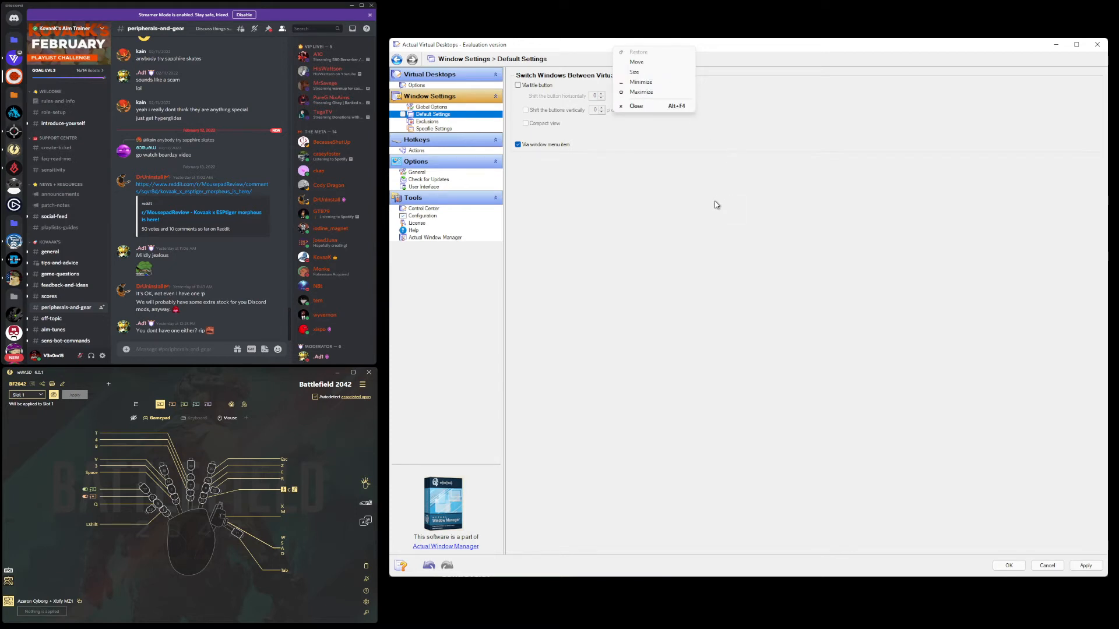
left_click(426, 122)
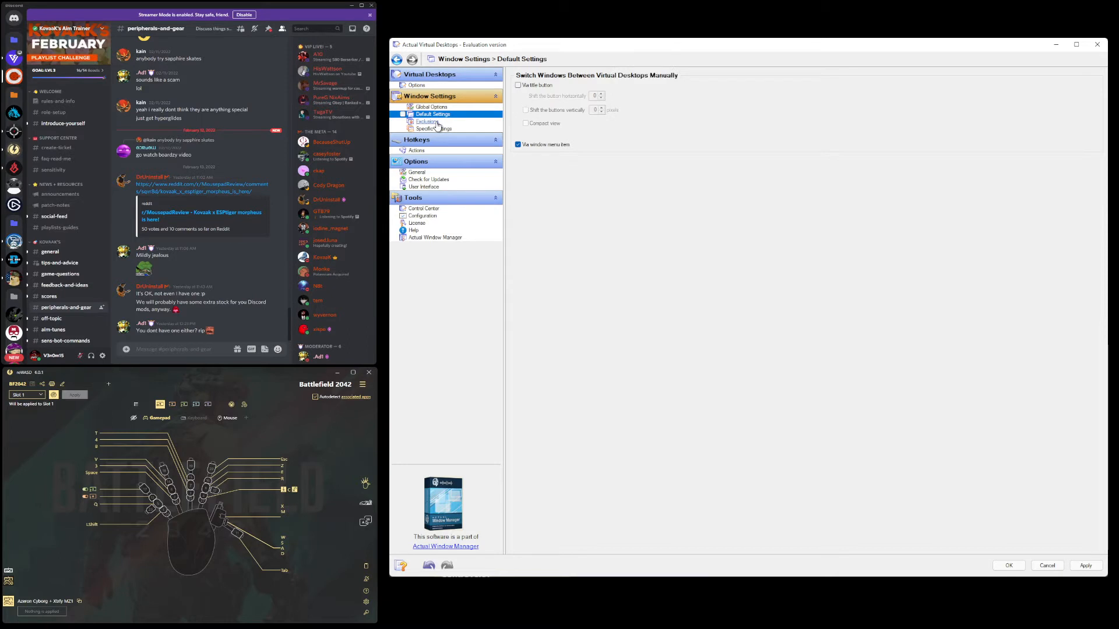
left_click(428, 122)
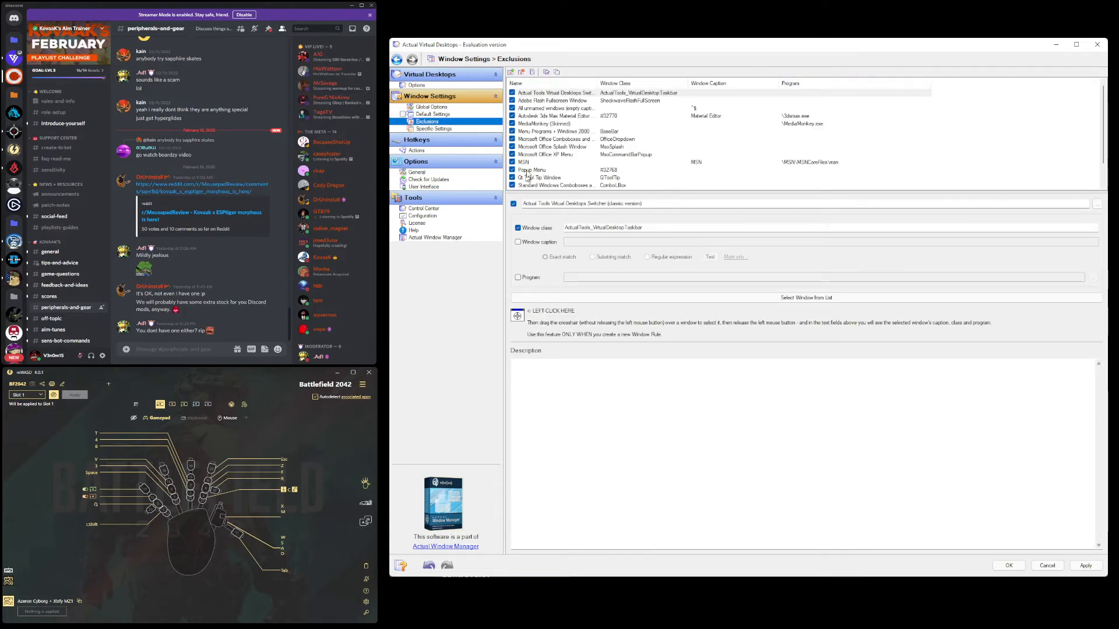
scroll("down", 3)
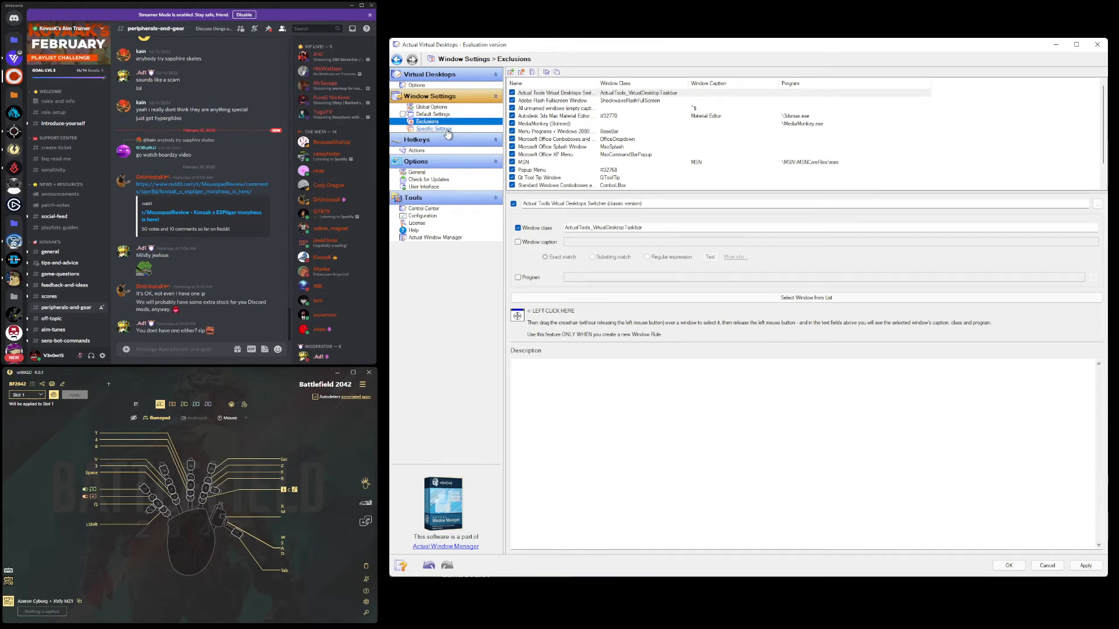
Set the Discord rule to start on the 'Discord and reWASD on Monitor 3' desktop.
left_click(432, 129)
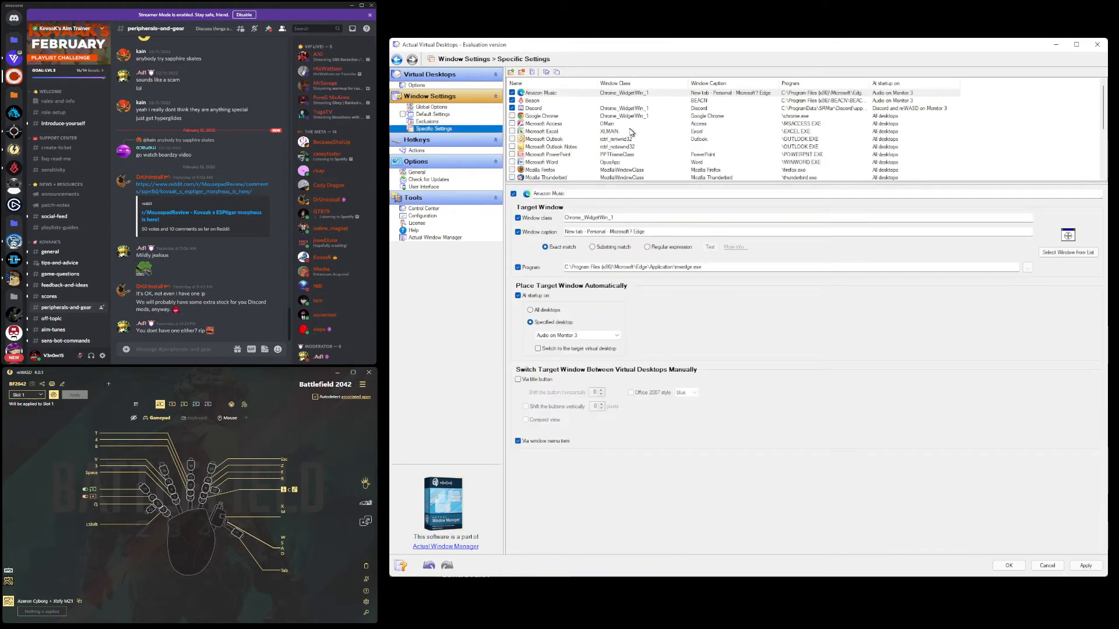
mouse_move(598, 100)
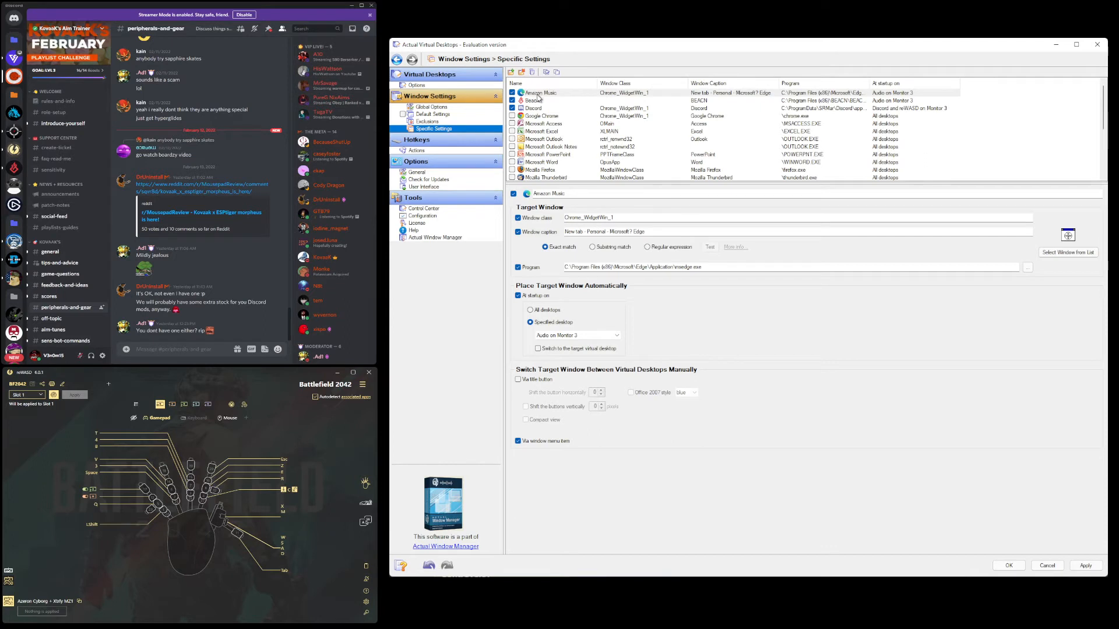
mouse_move(604, 330)
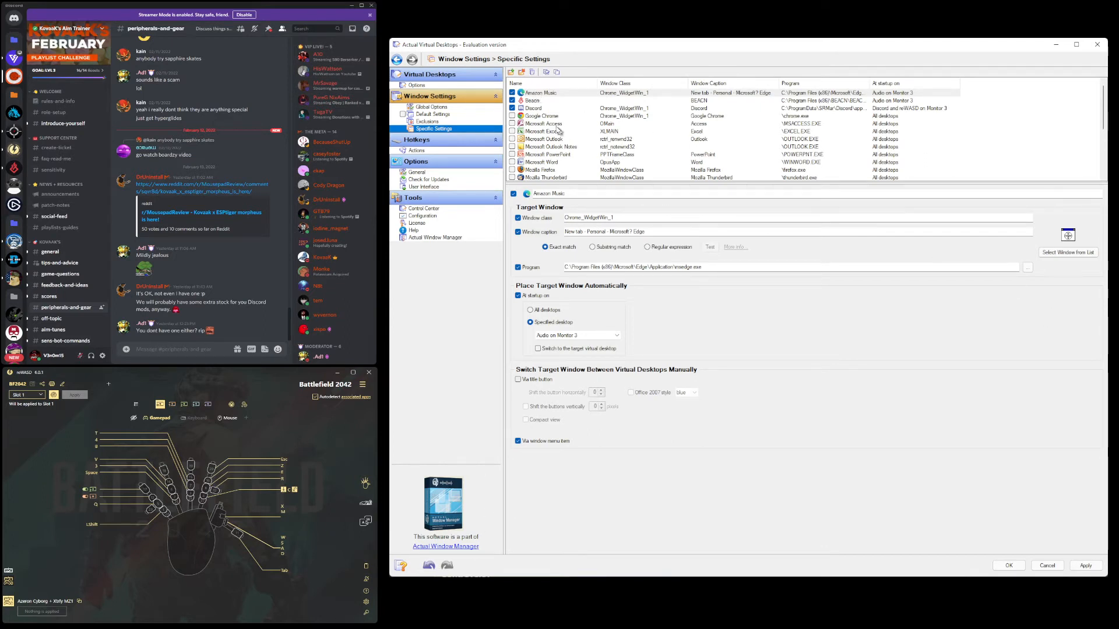
left_click(531, 108)
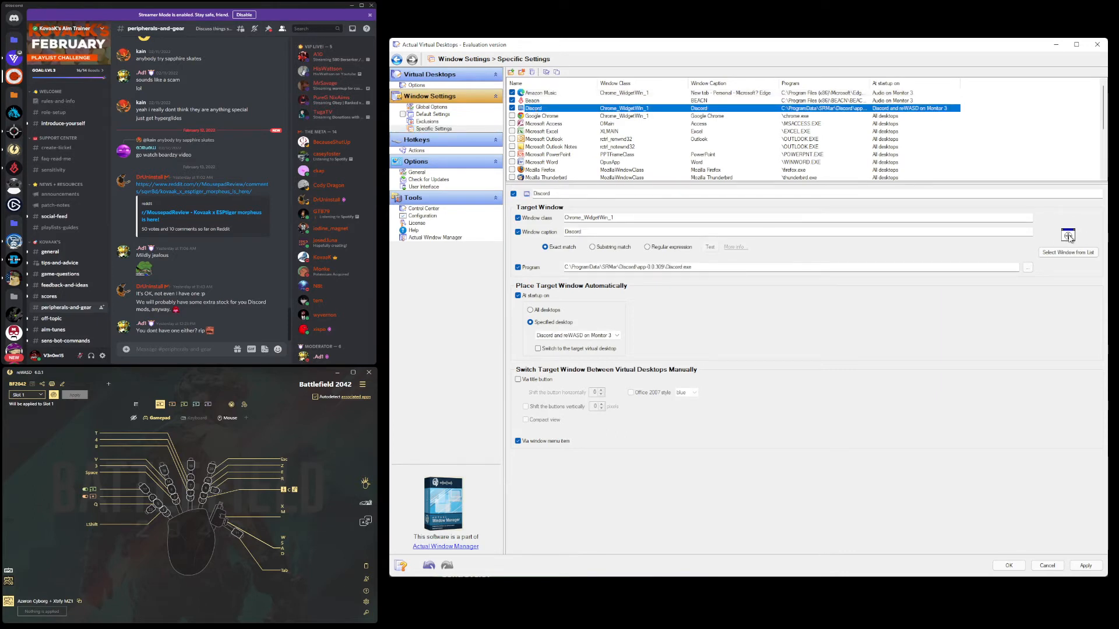
mouse_move(1068, 237)
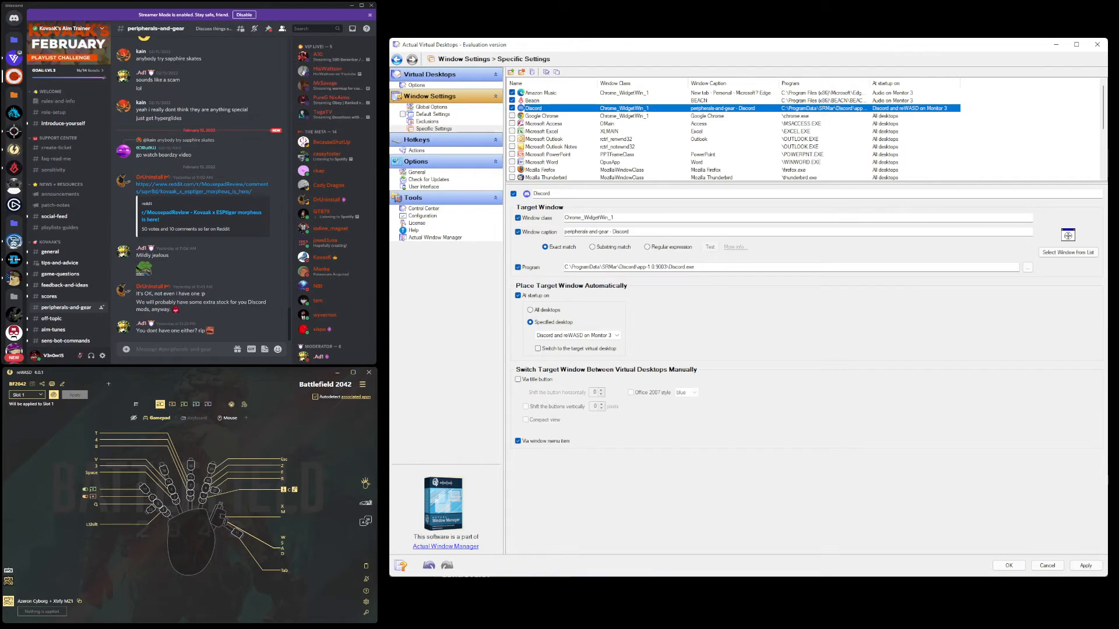
mouse_move(724, 228)
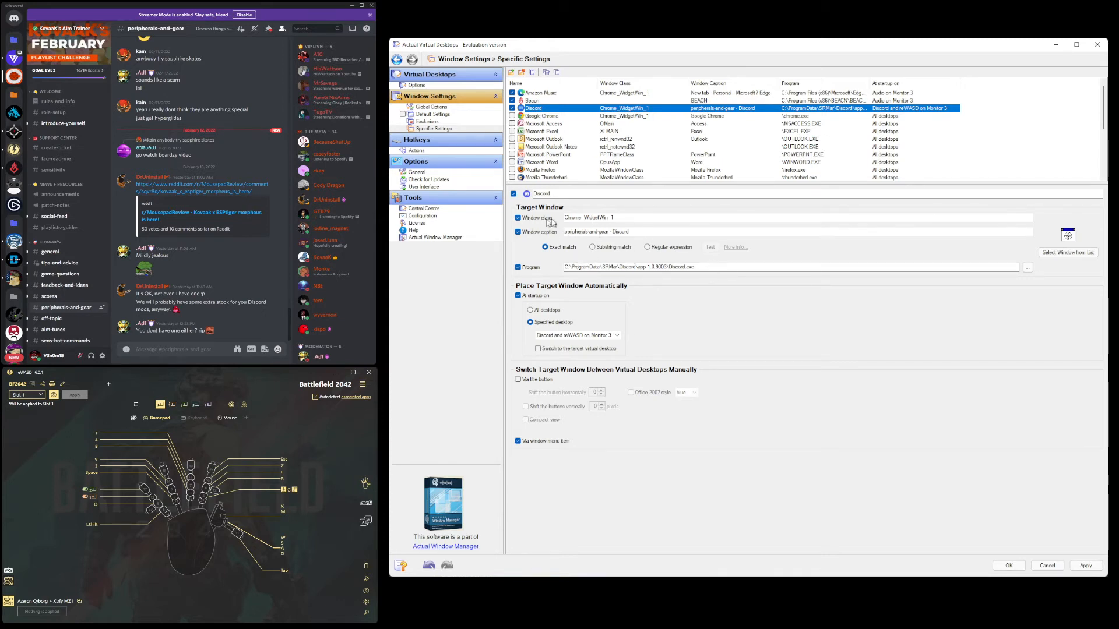
left_click(518, 267)
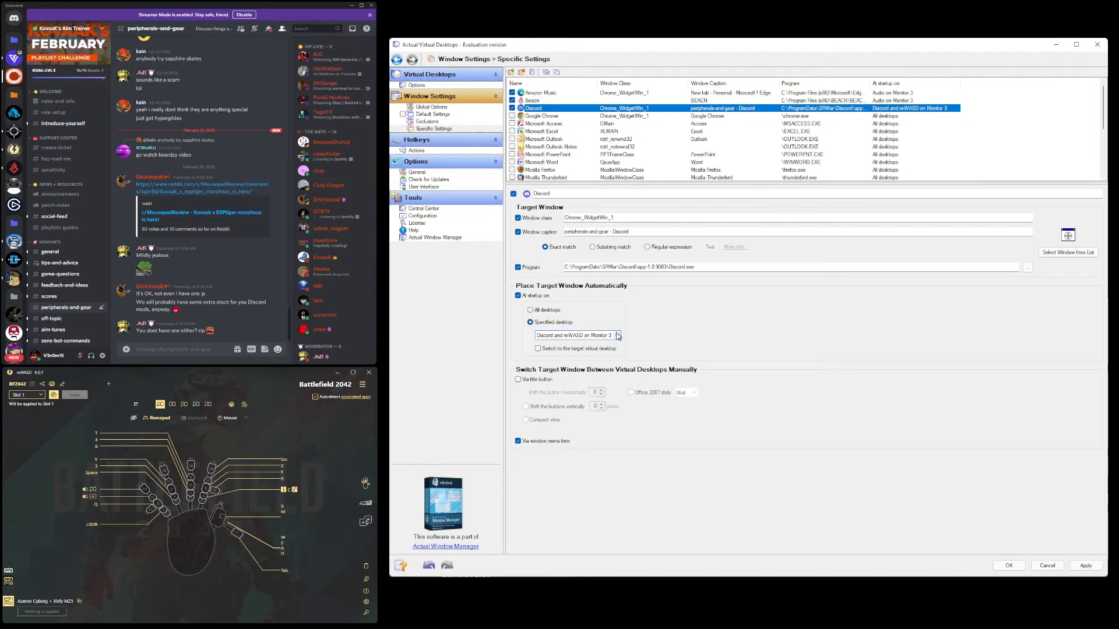
left_click(617, 335)
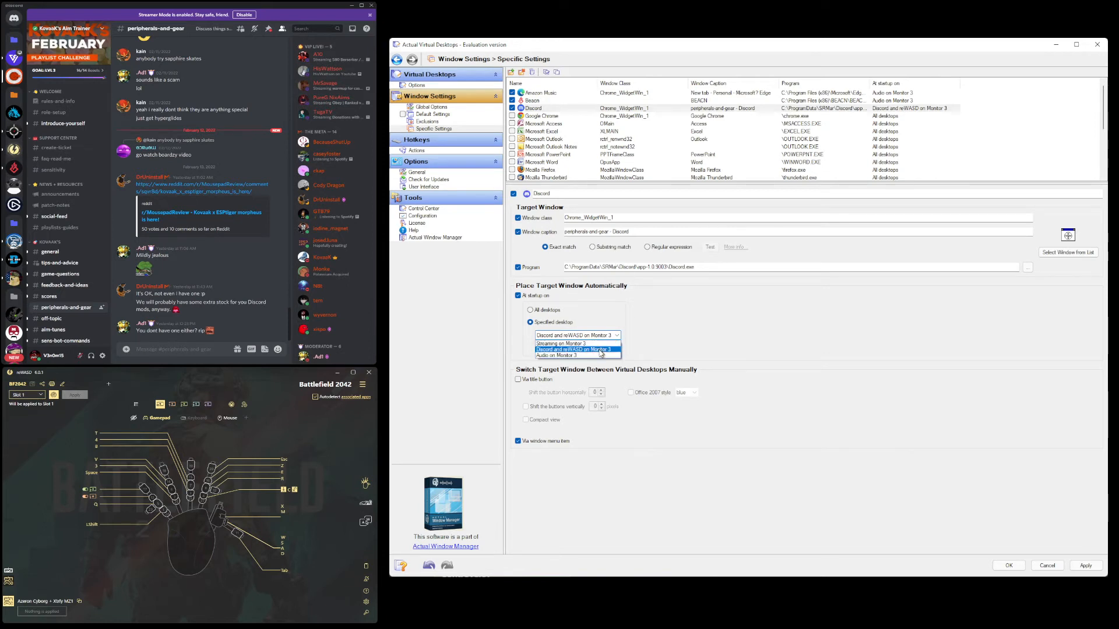
left_click(575, 336)
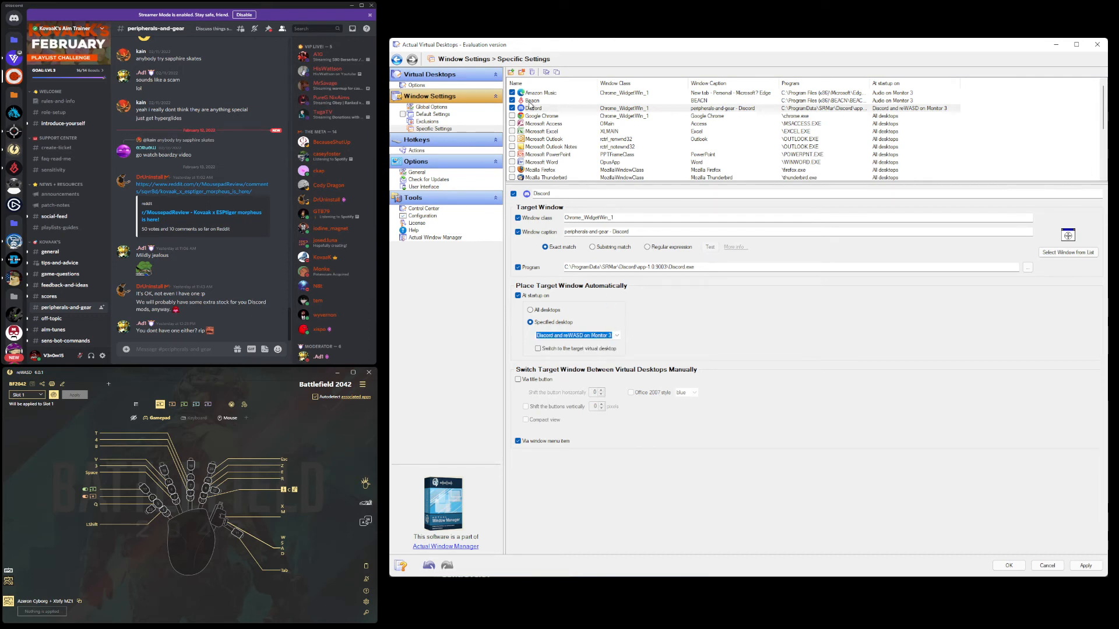
Make the BEACN rule open at startup on the Audio on Monitor 3 desktop.
left_click(535, 100)
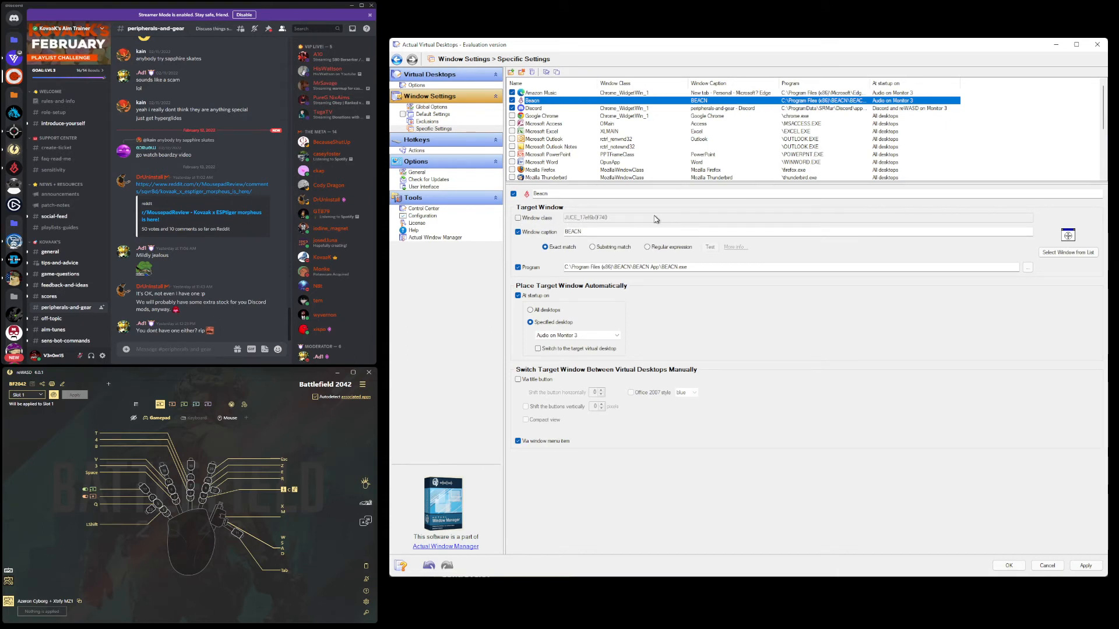
mouse_move(650, 219)
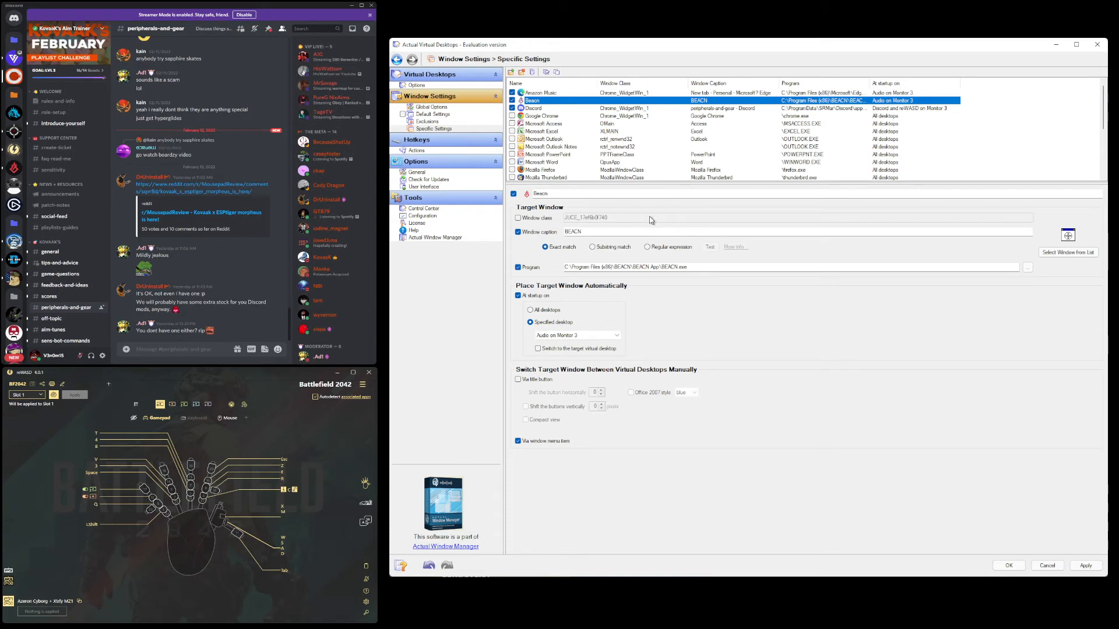
scroll("down", 3)
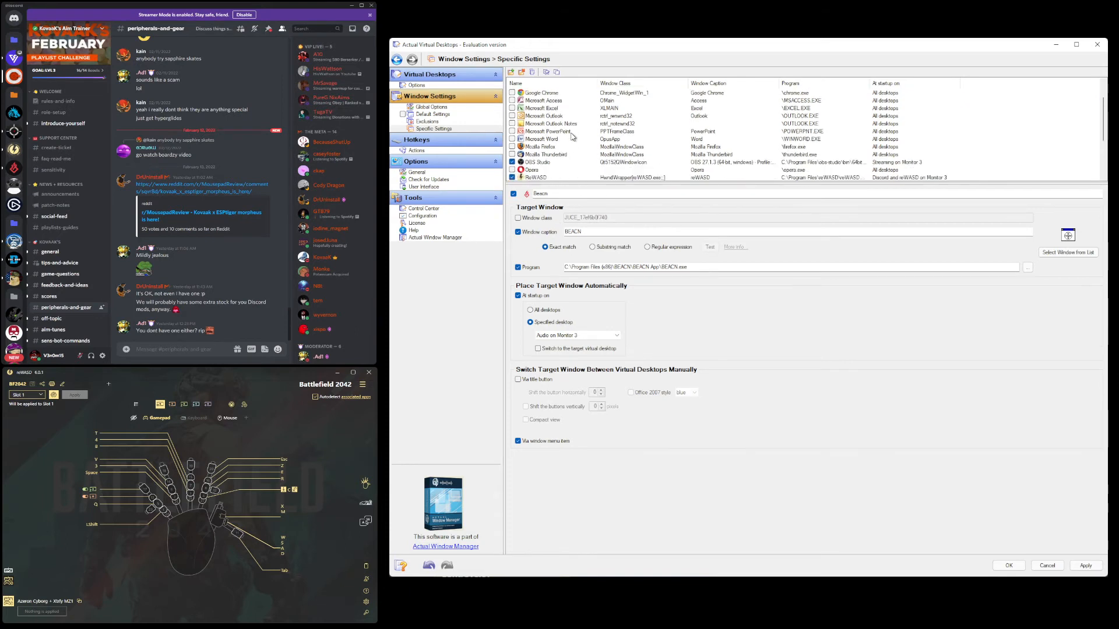
scroll("down", 3)
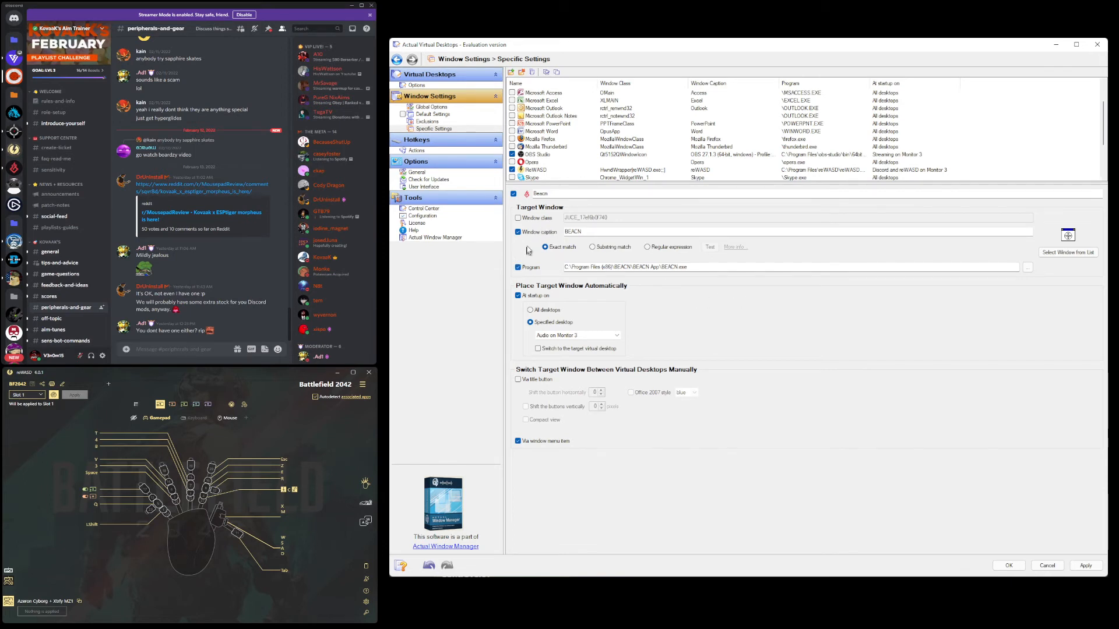
mouse_move(528, 232)
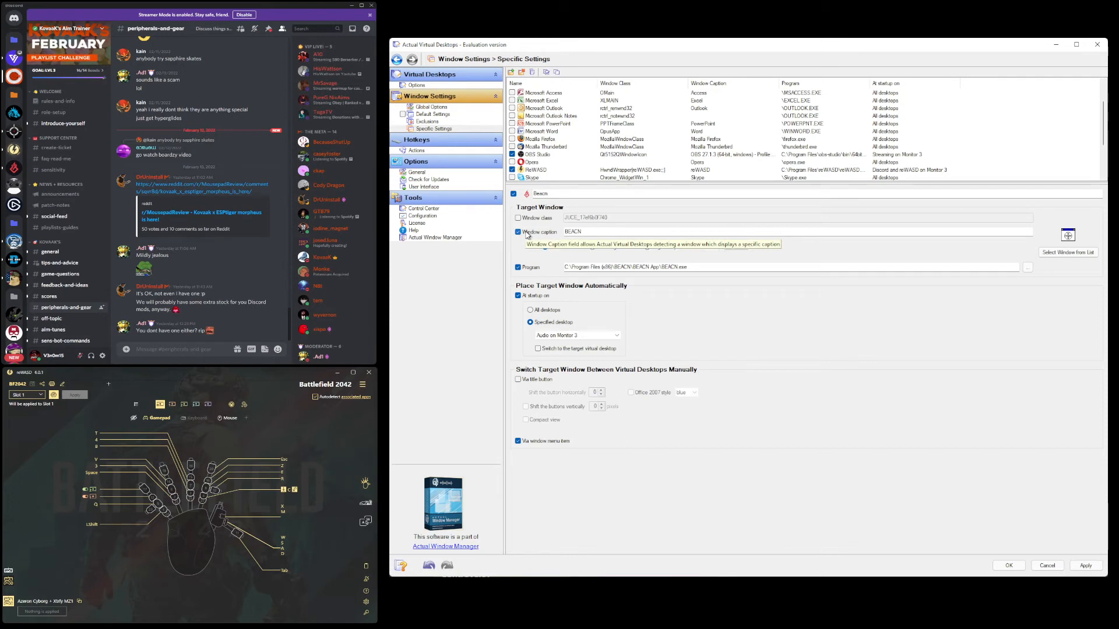
left_click(518, 232)
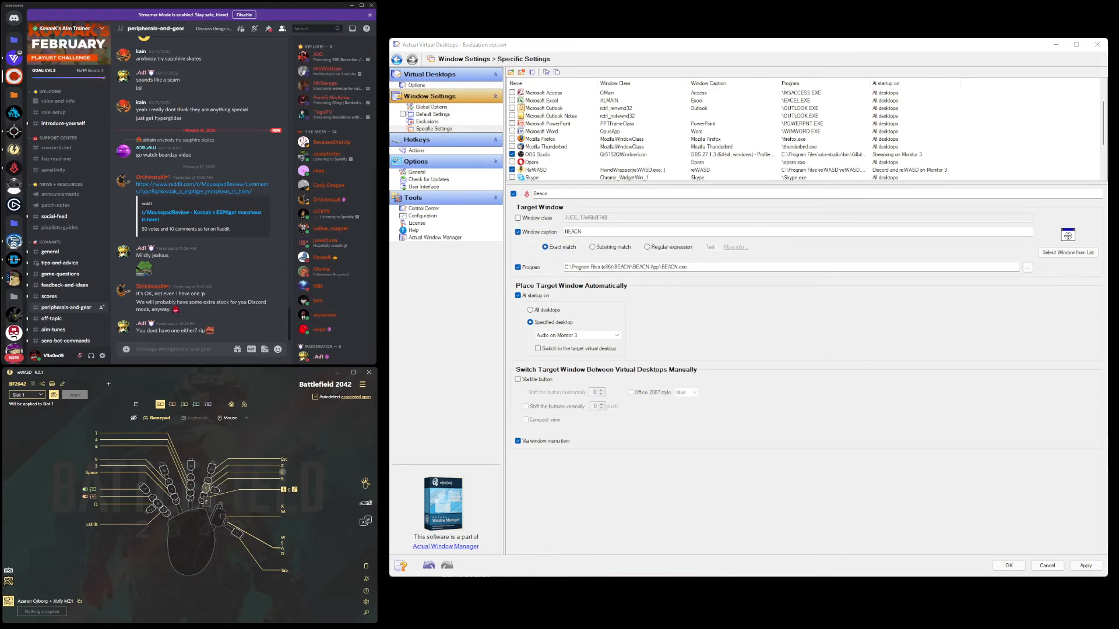
right_click(179, 500)
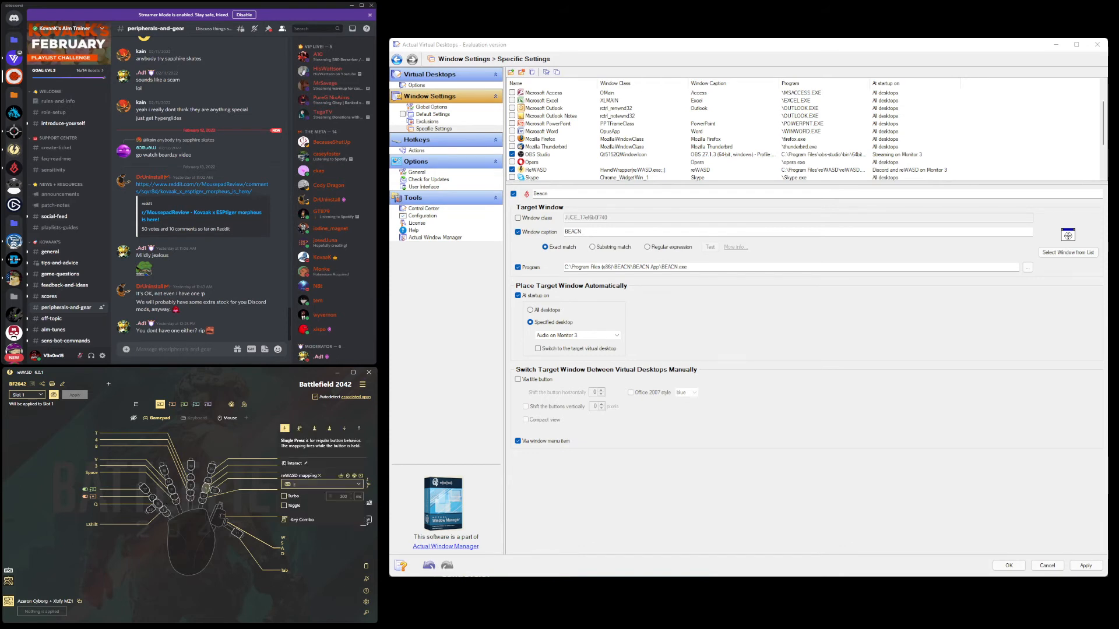
left_click(321, 485)
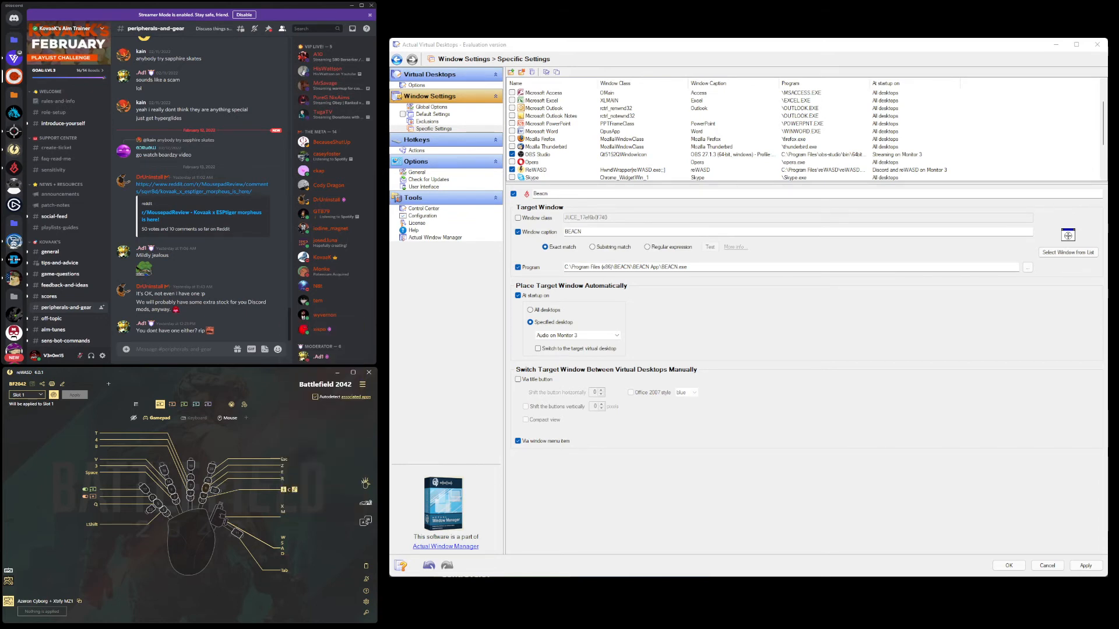
left_click(518, 232)
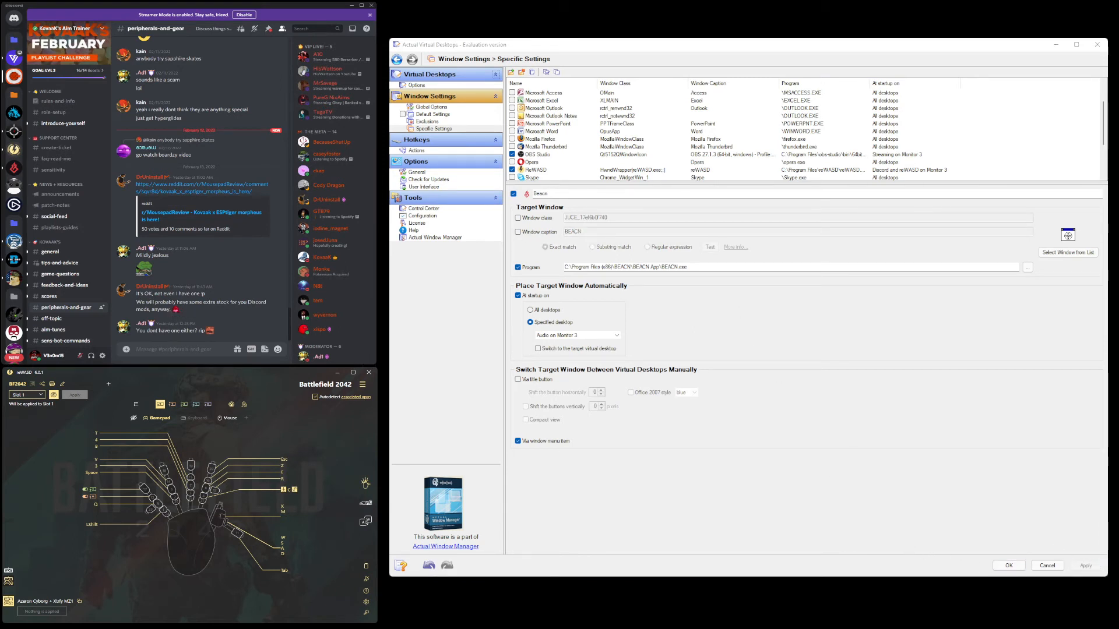
Make the reWASD rule also match by Window class and Window caption.
right_click(183, 507)
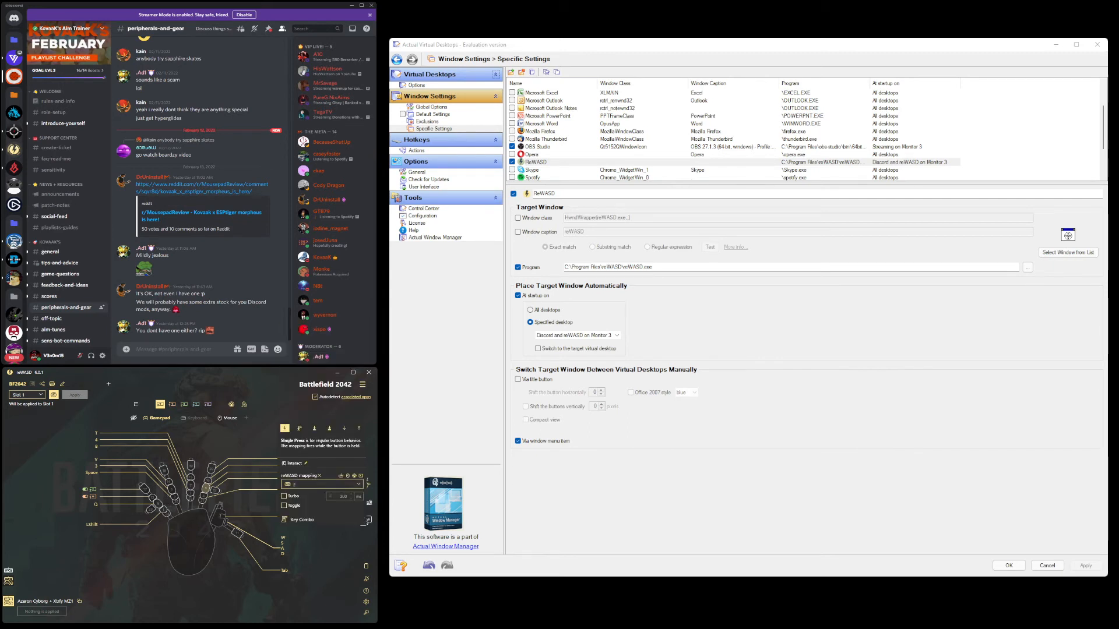
left_click(518, 217)
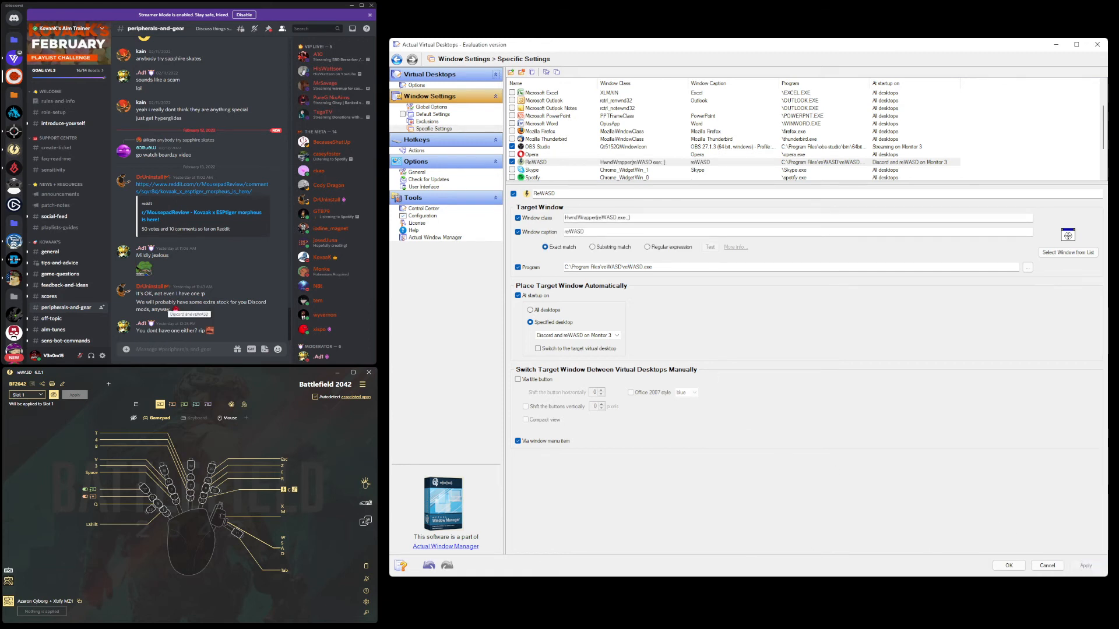
right_click(165, 490)
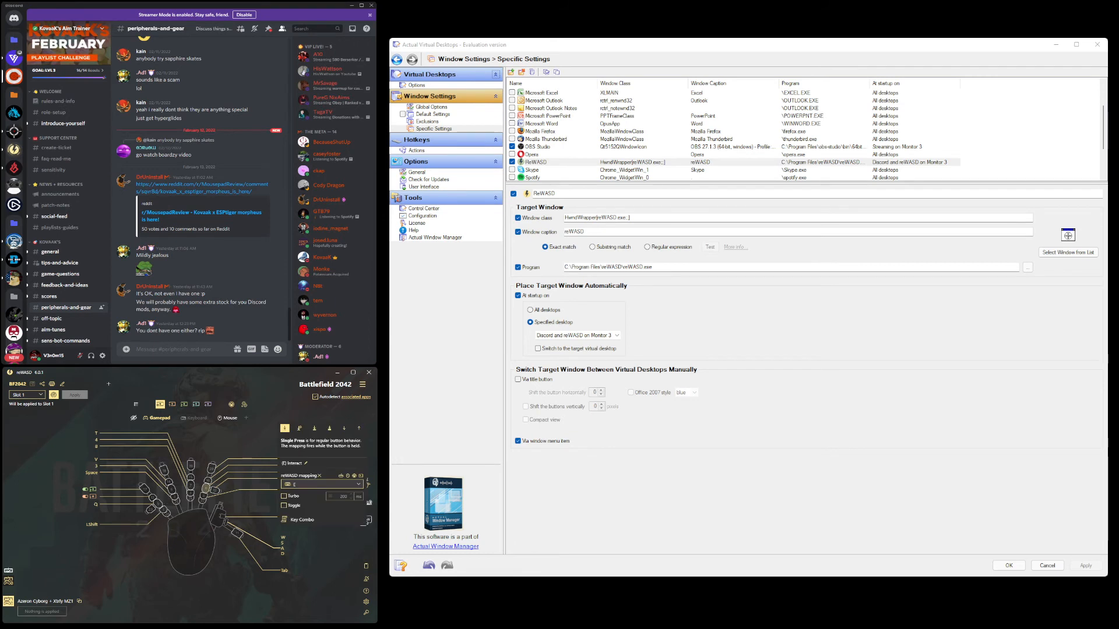
left_click(326, 486)
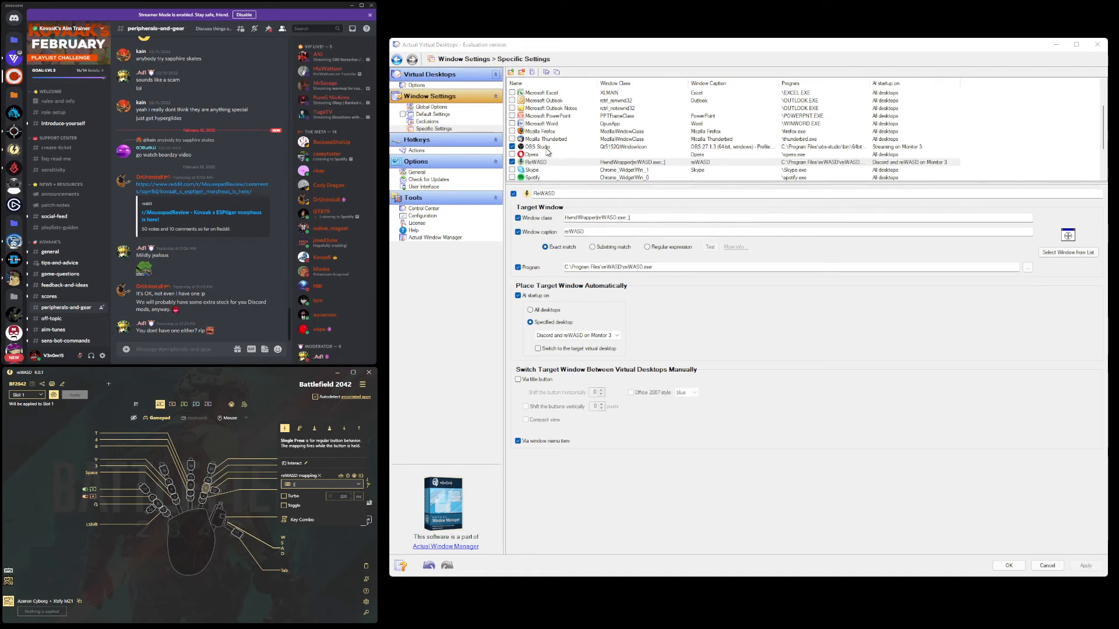
Review the startup desktops of the OBS Studio, Discord, BEACN and Amazon Music rules.
left_click(537, 146)
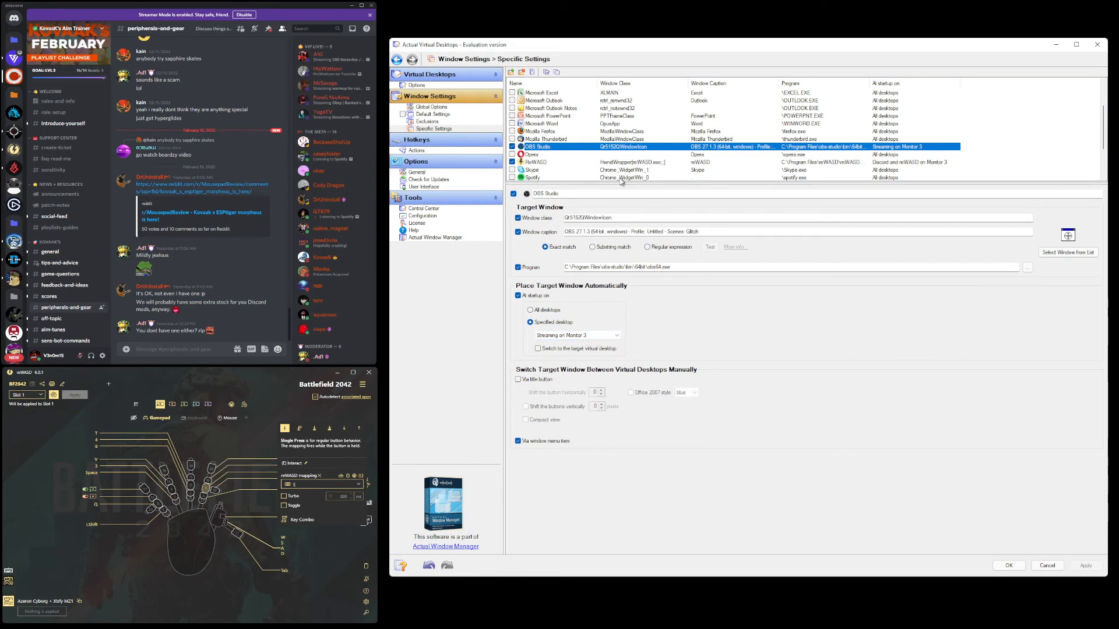
left_click(533, 107)
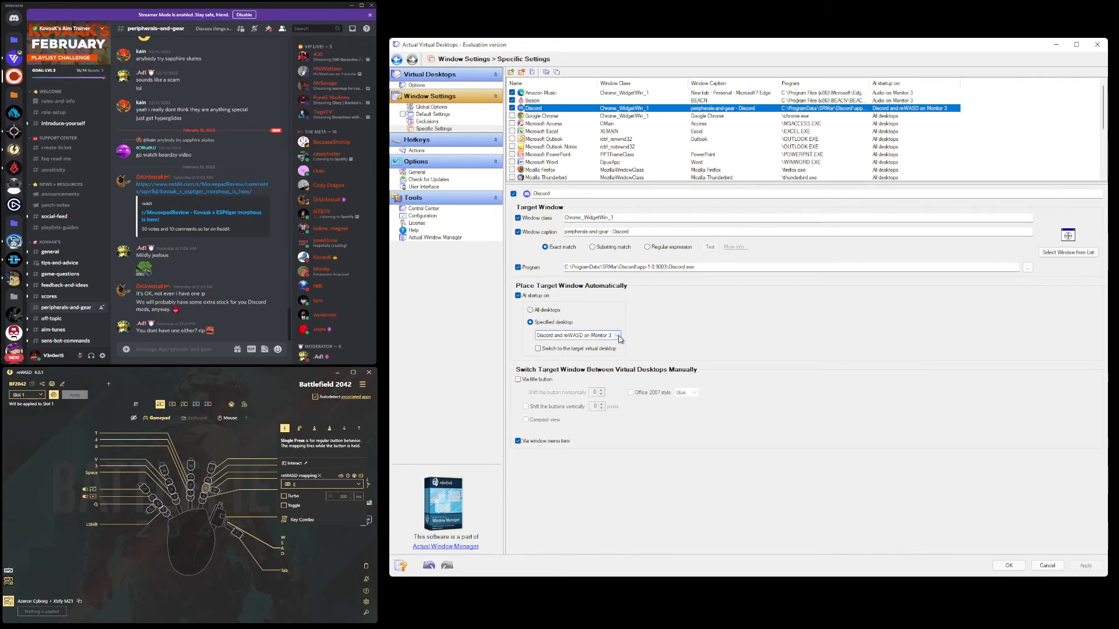
left_click(543, 100)
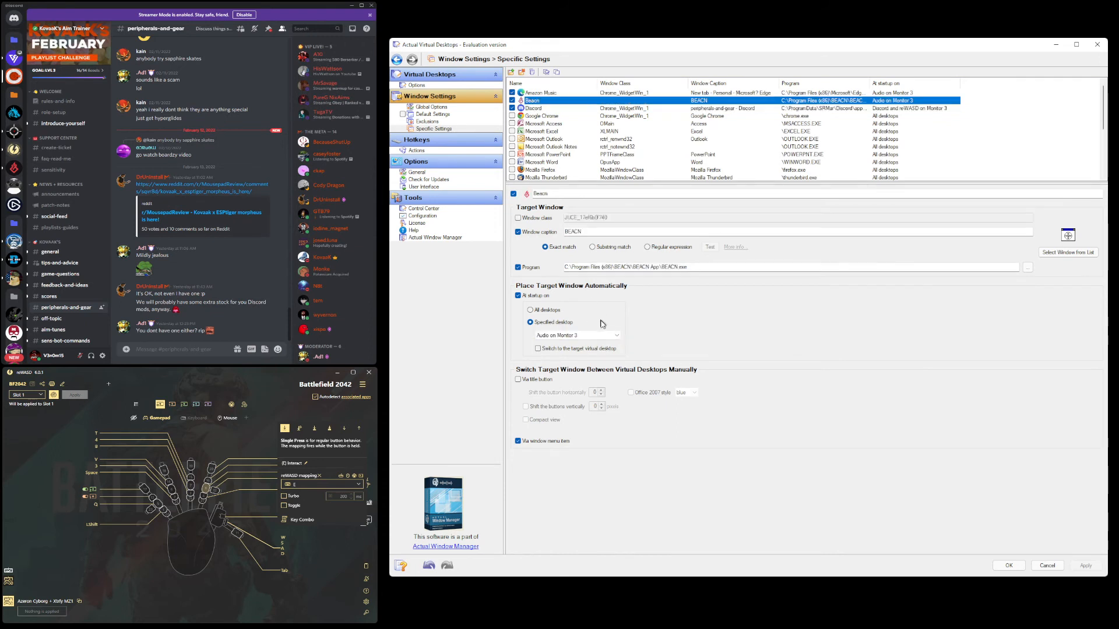
left_click(543, 93)
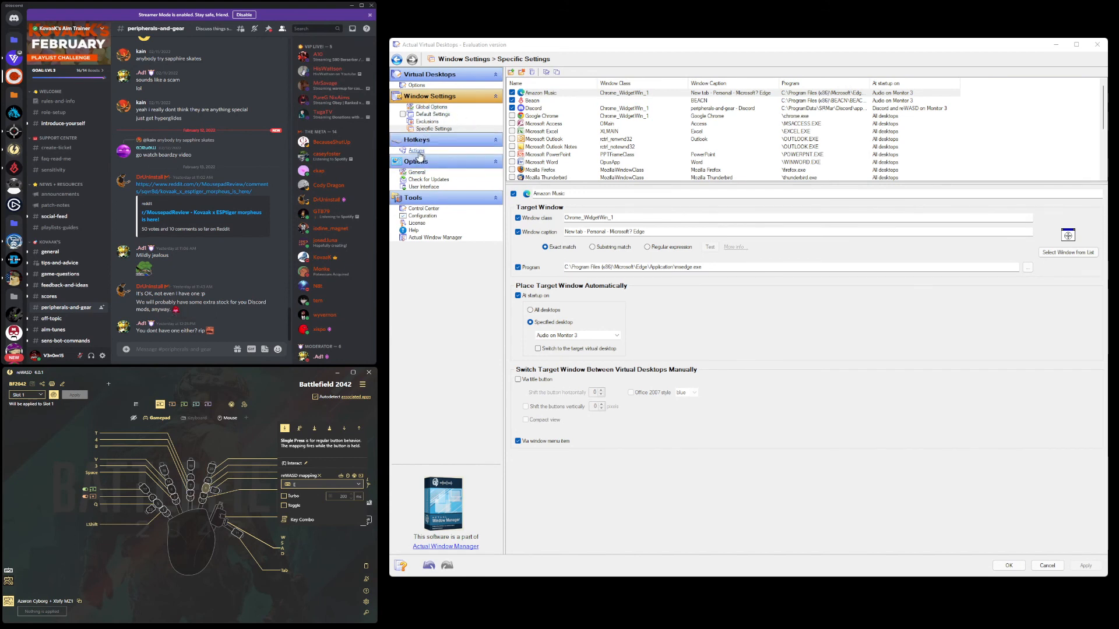
Untick Enable hotkeys under Hotkeys > Actions and return to the Virtual Desktops options.
left_click(416, 150)
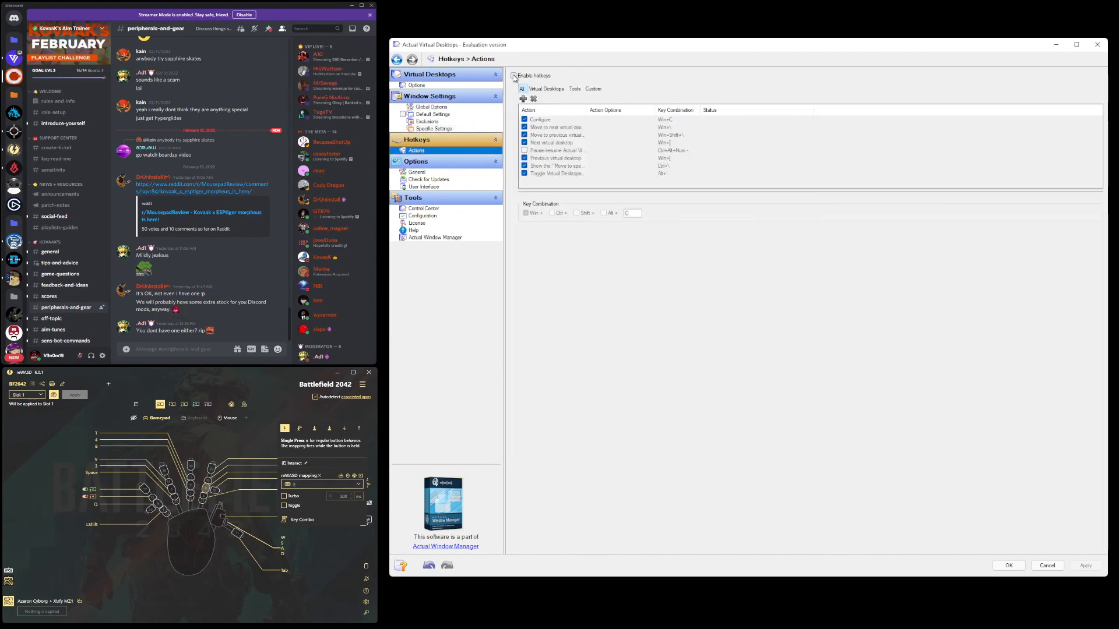
left_click(515, 75)
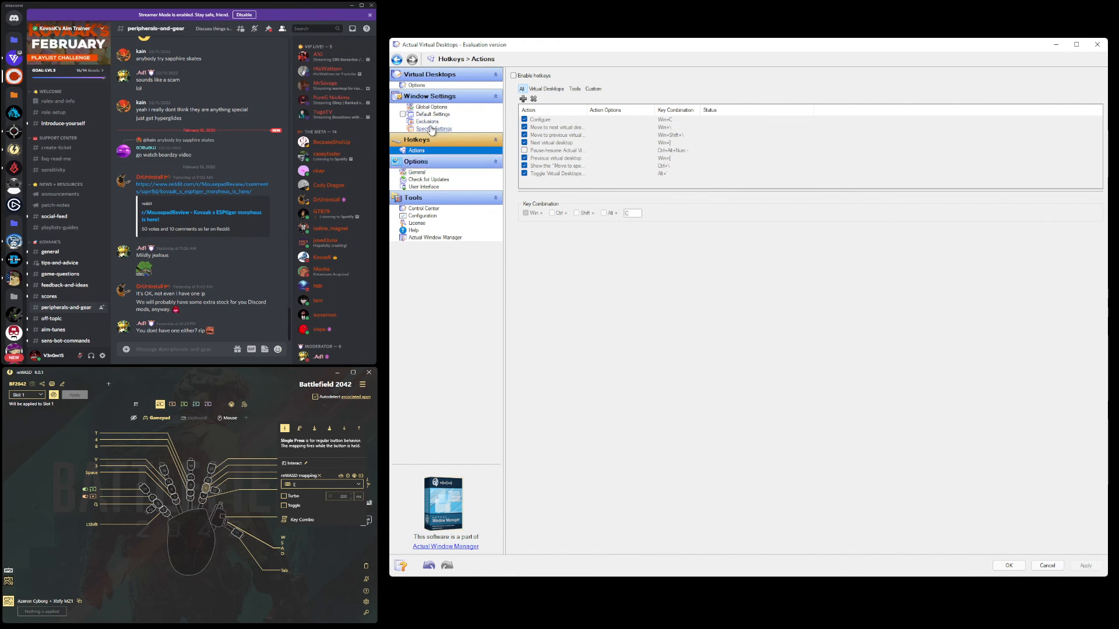
left_click(434, 128)
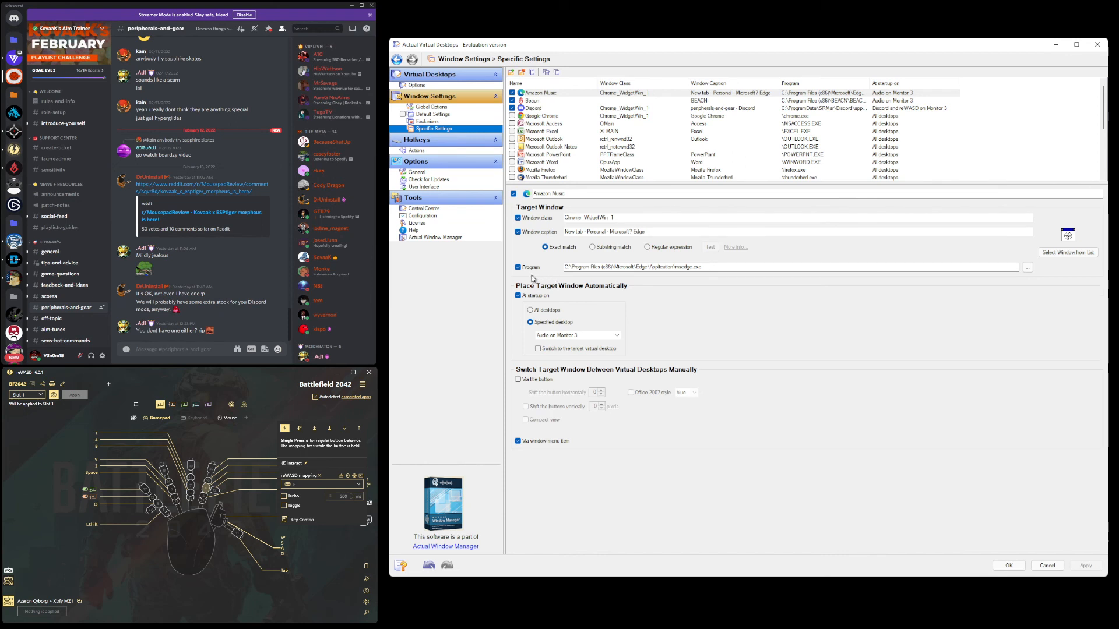
left_click(416, 84)
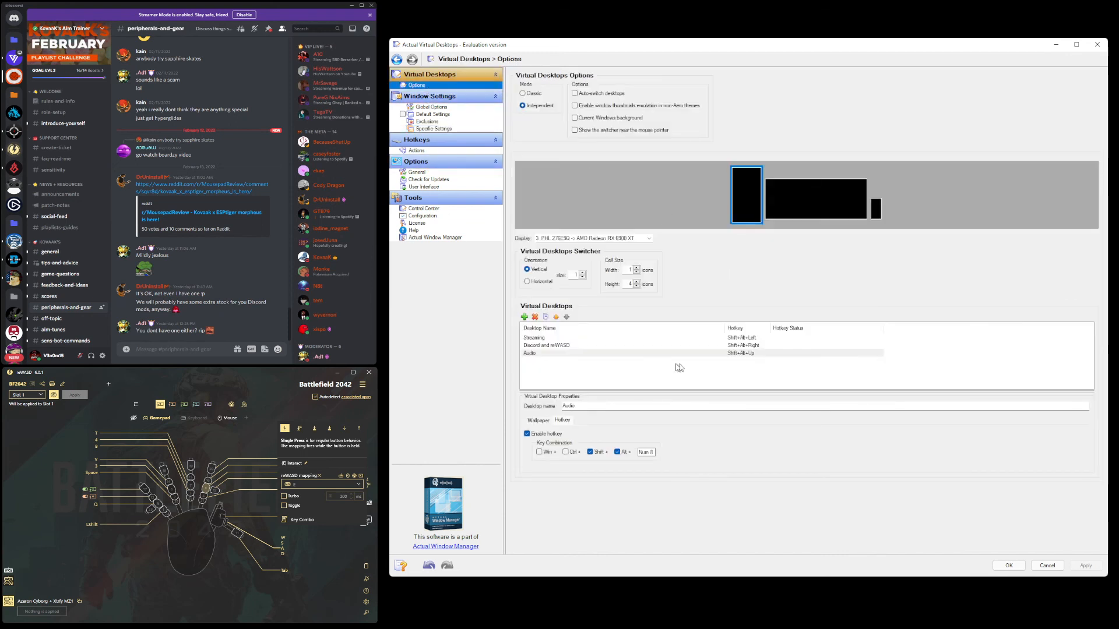
Change update checks to once a week, then view User Interface and Control Center pages.
left_click(418, 172)
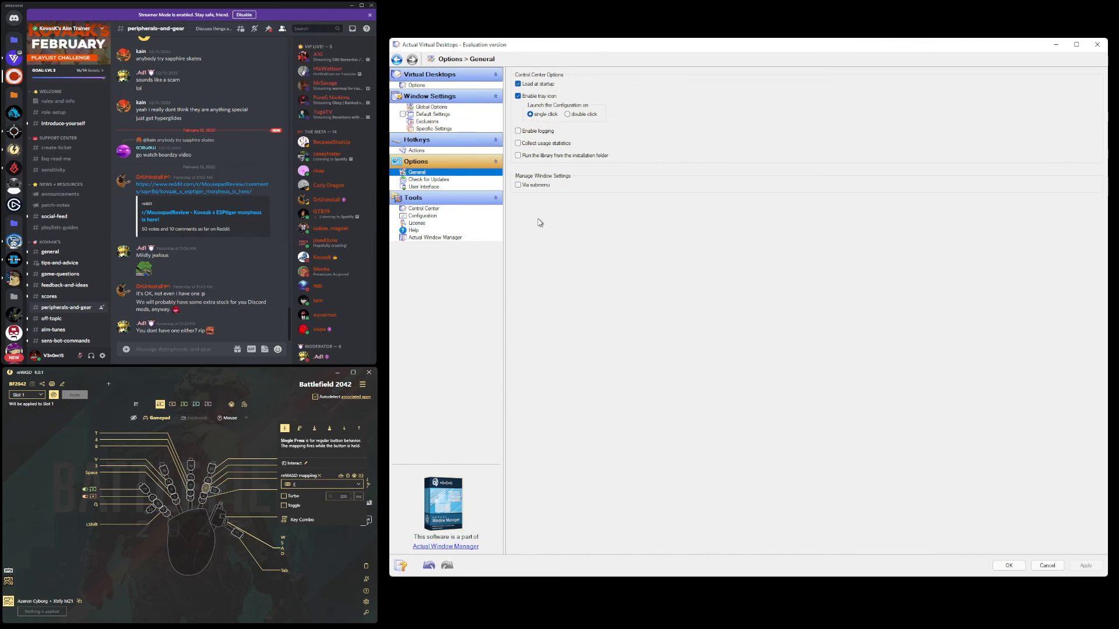
left_click(429, 179)
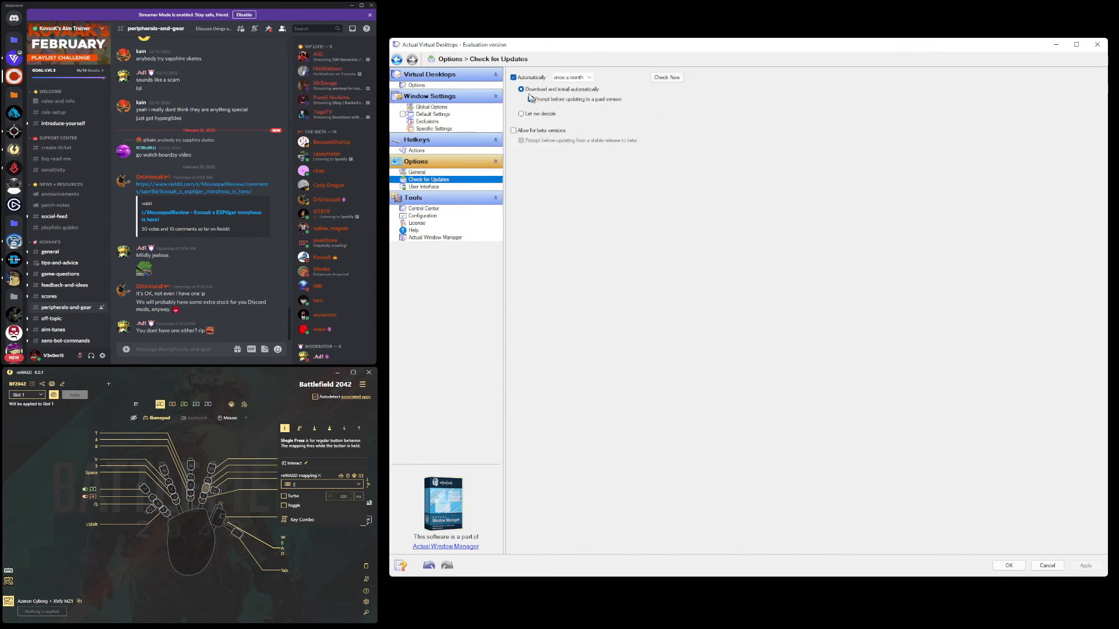
left_click(571, 77)
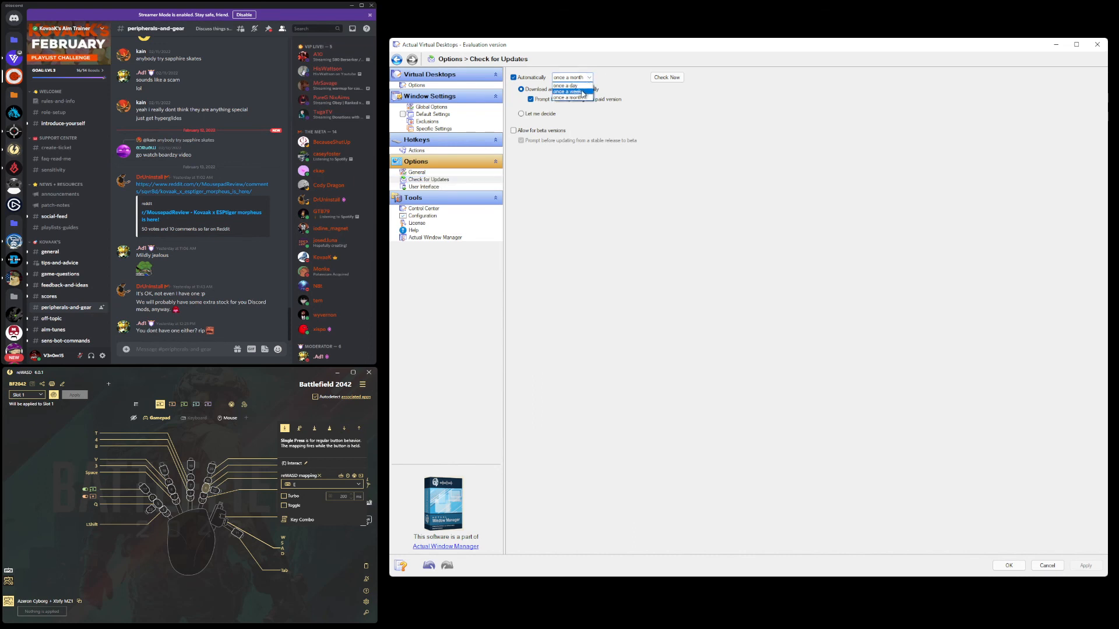
left_click(565, 91)
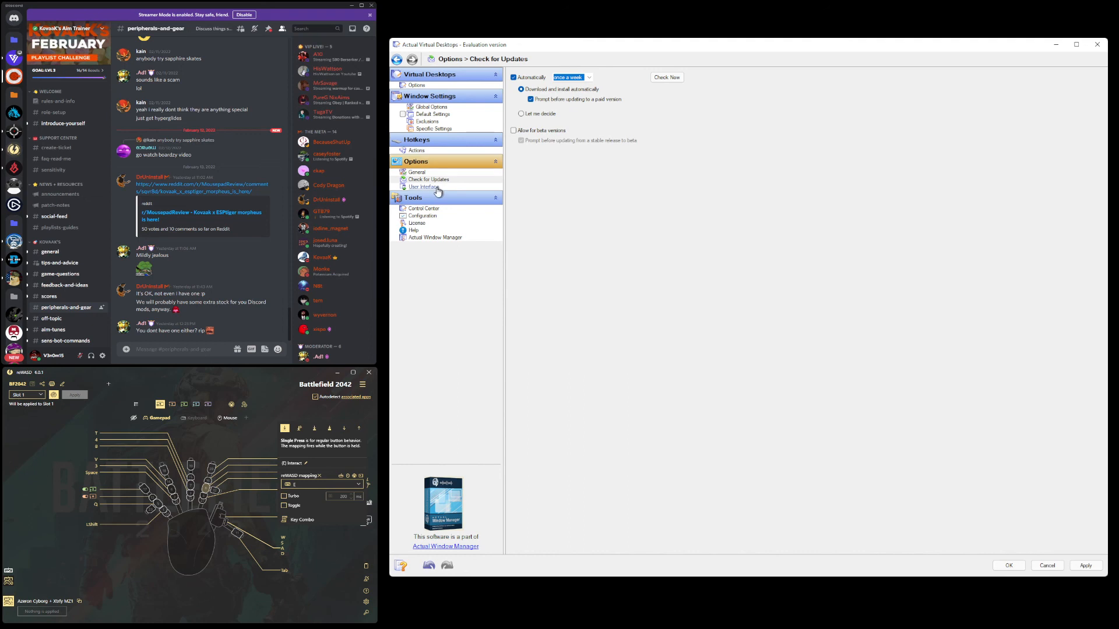
left_click(423, 187)
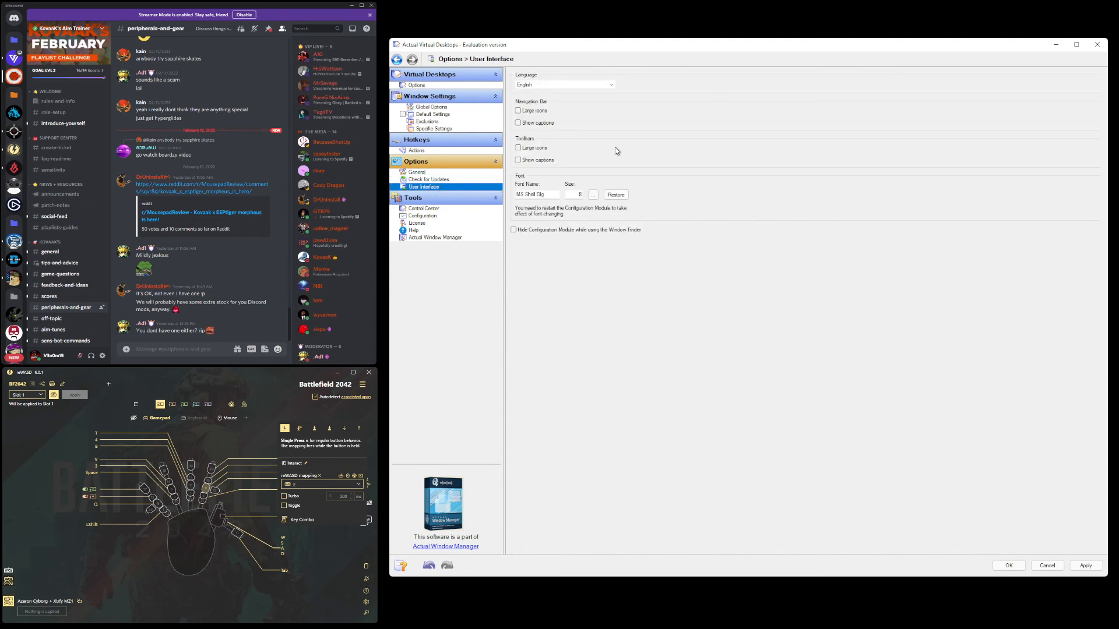
left_click(423, 208)
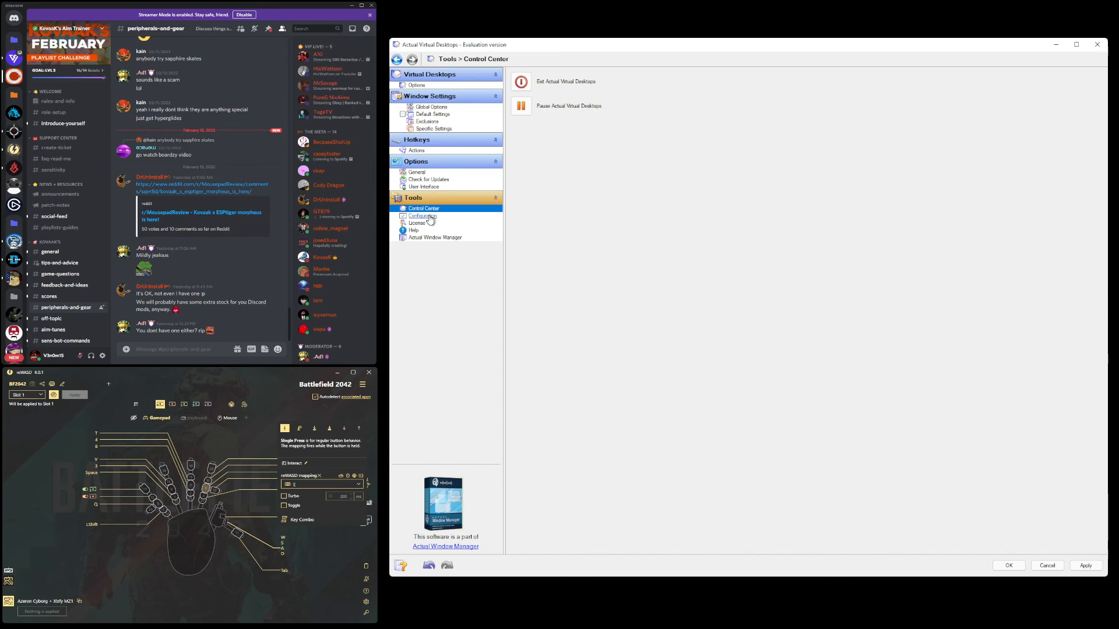
Browse the Configuration and License pages, ending on Actual Window Manager product information.
left_click(422, 216)
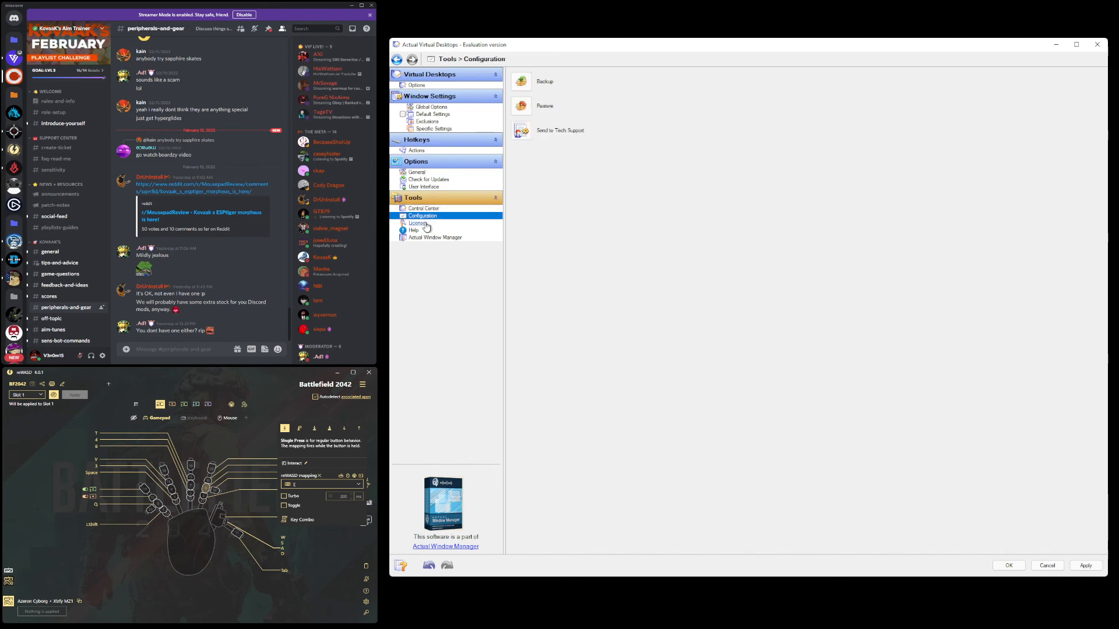
left_click(417, 223)
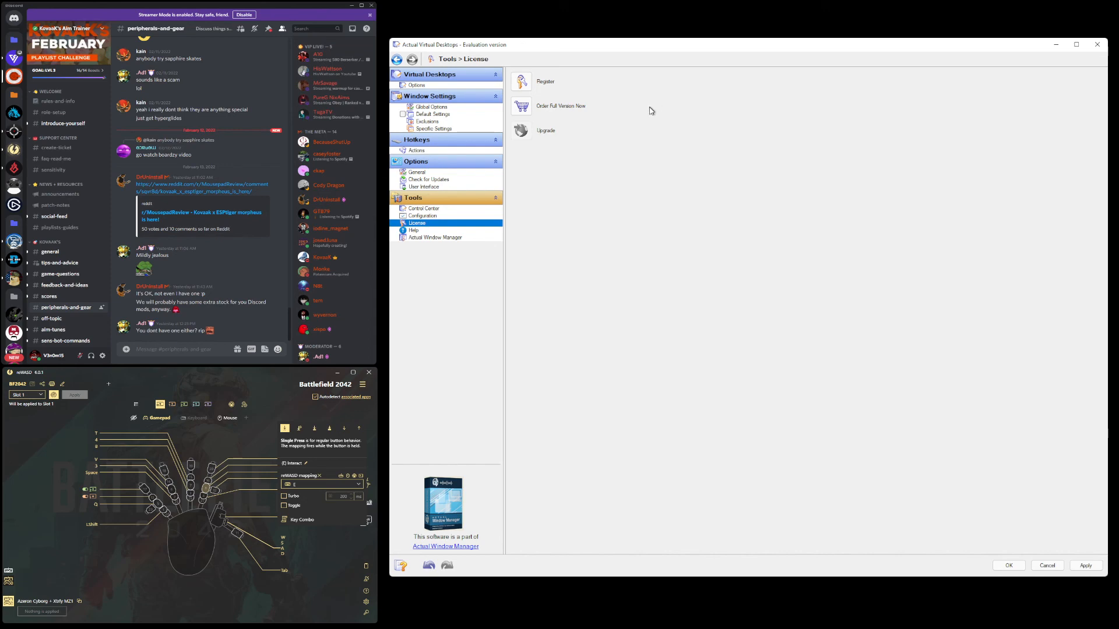
left_click(434, 237)
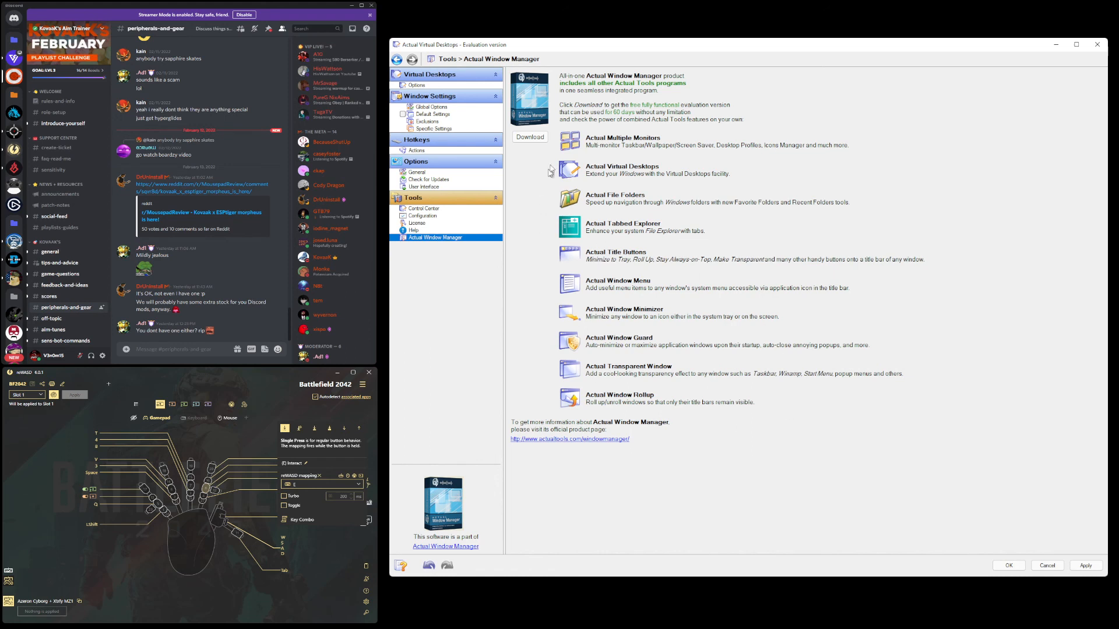
mouse_move(550, 171)
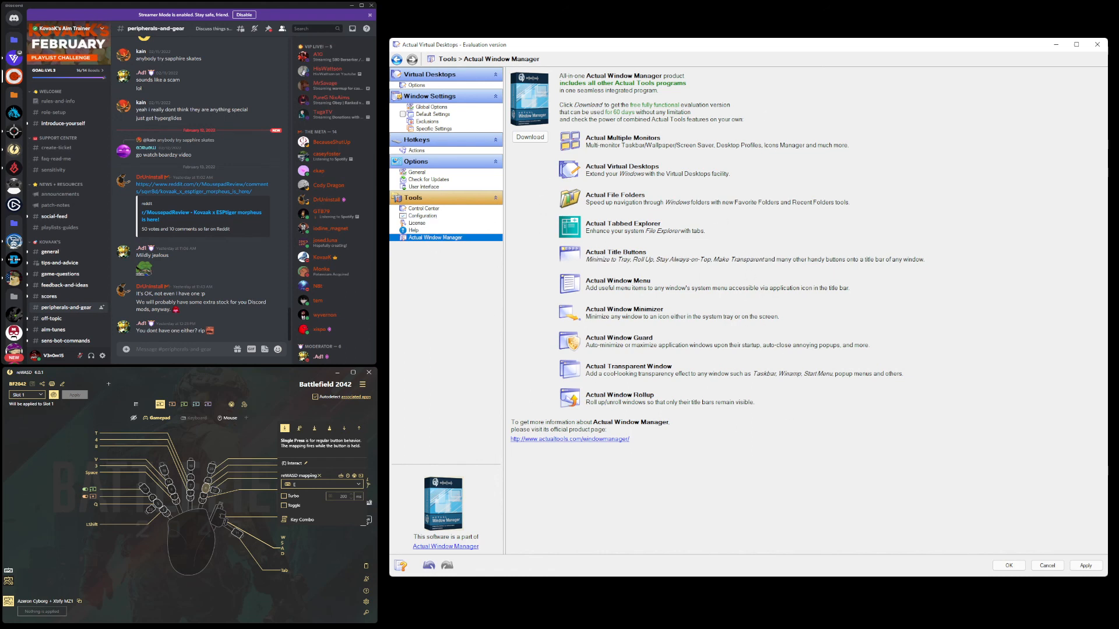